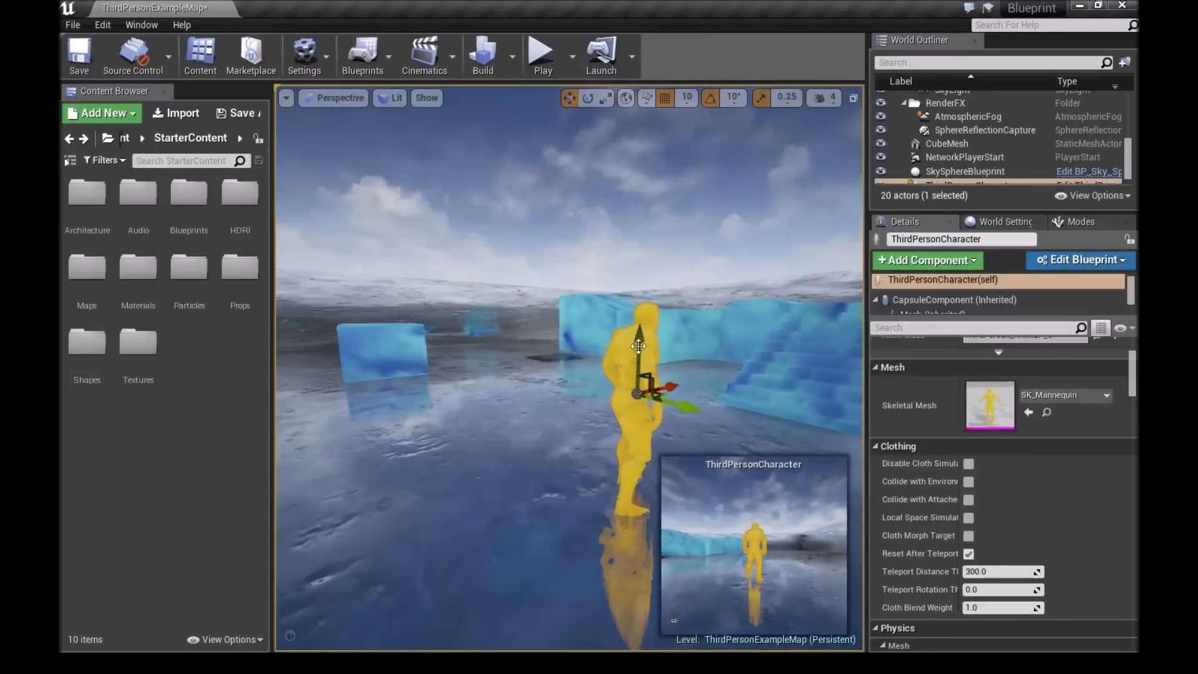
# In the Level Blueprint, add a Teleport node targeting the ThirdPersonCharacter reference.
pyautogui.click(362, 55)
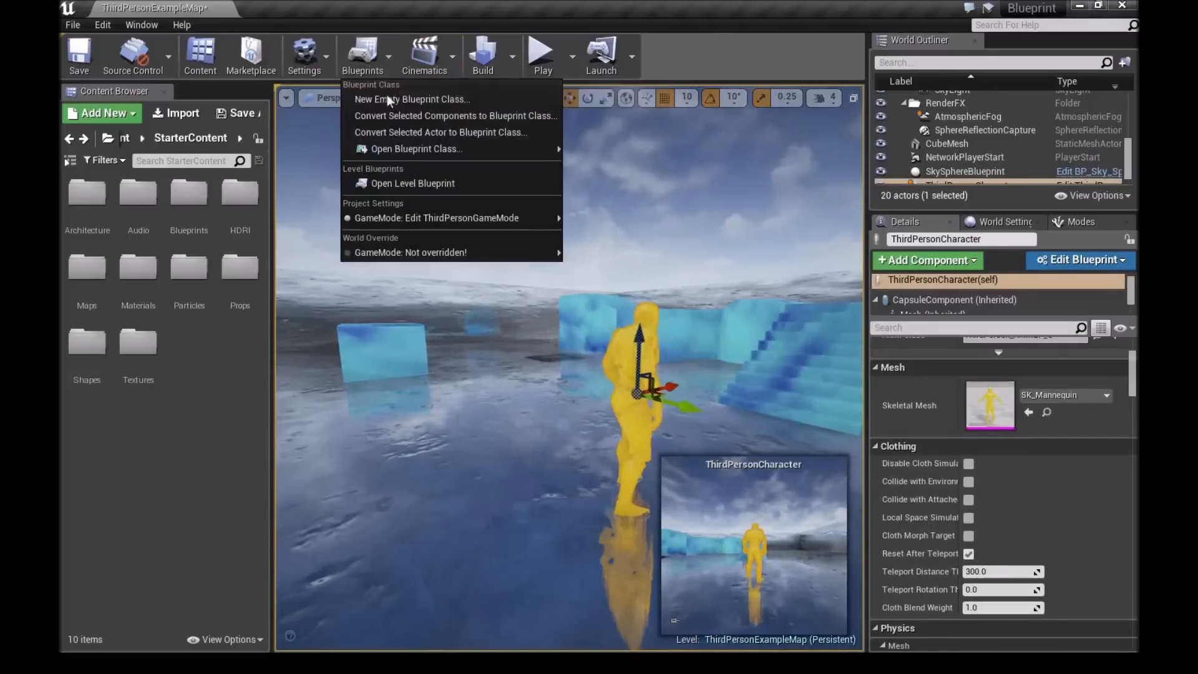
pyautogui.click(411, 183)
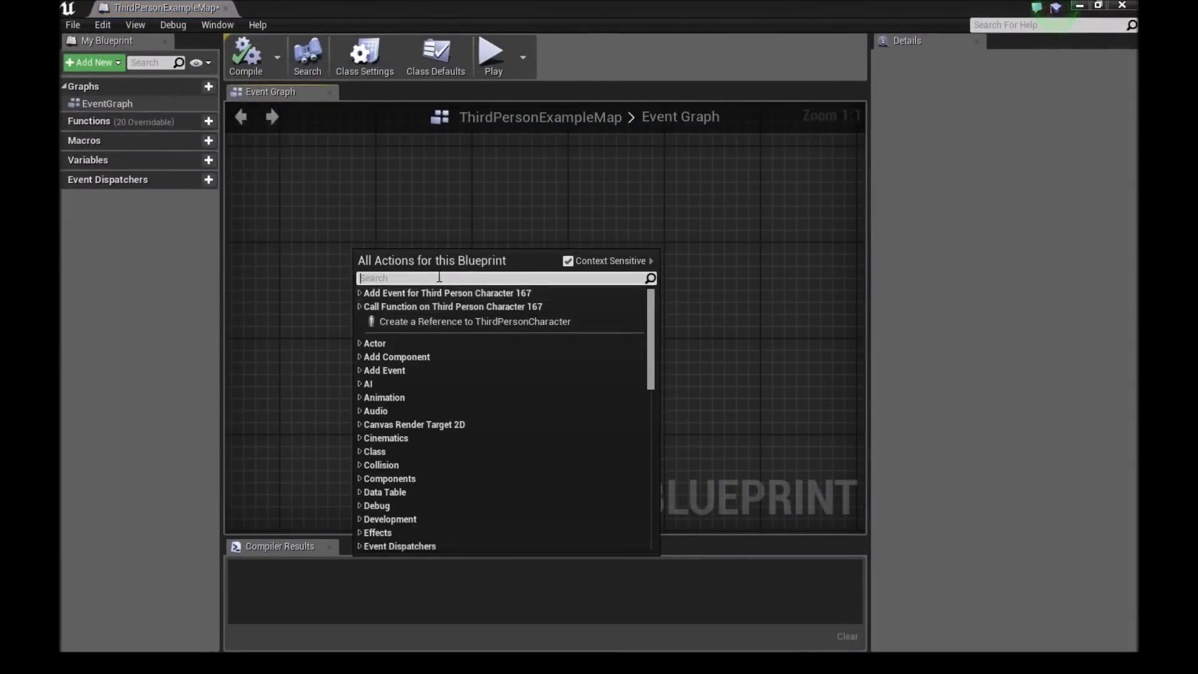
pyautogui.write('teleport')
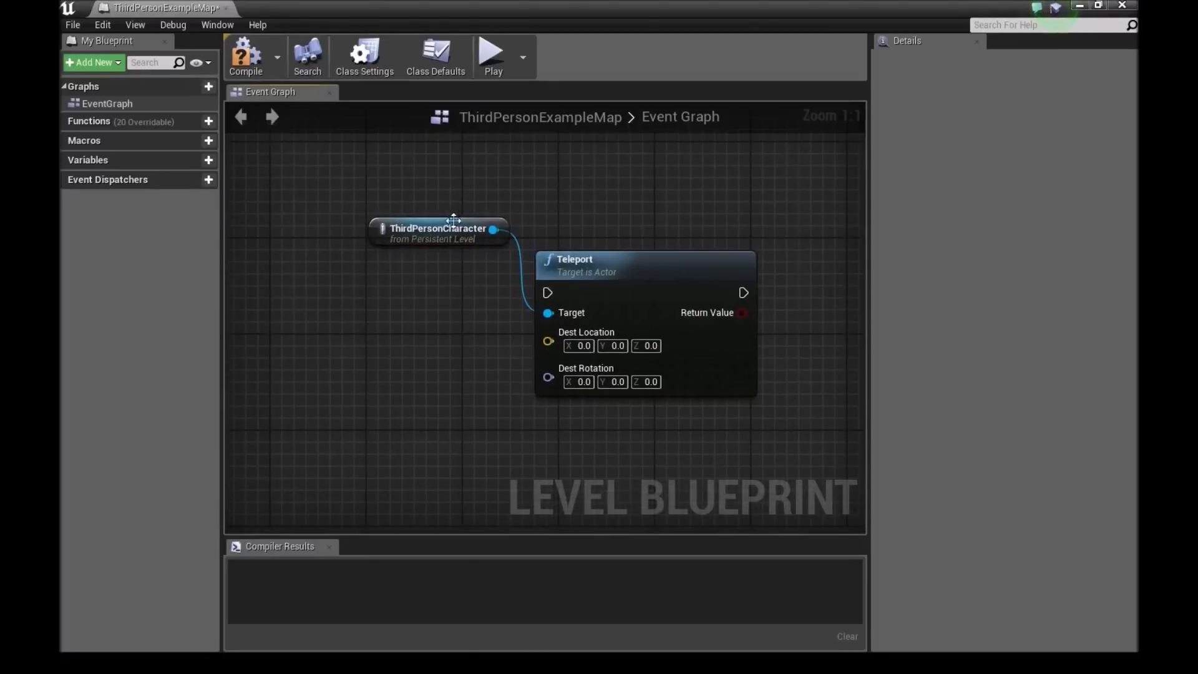
pyautogui.moveTo(439, 233); pyautogui.dragTo(376, 325)
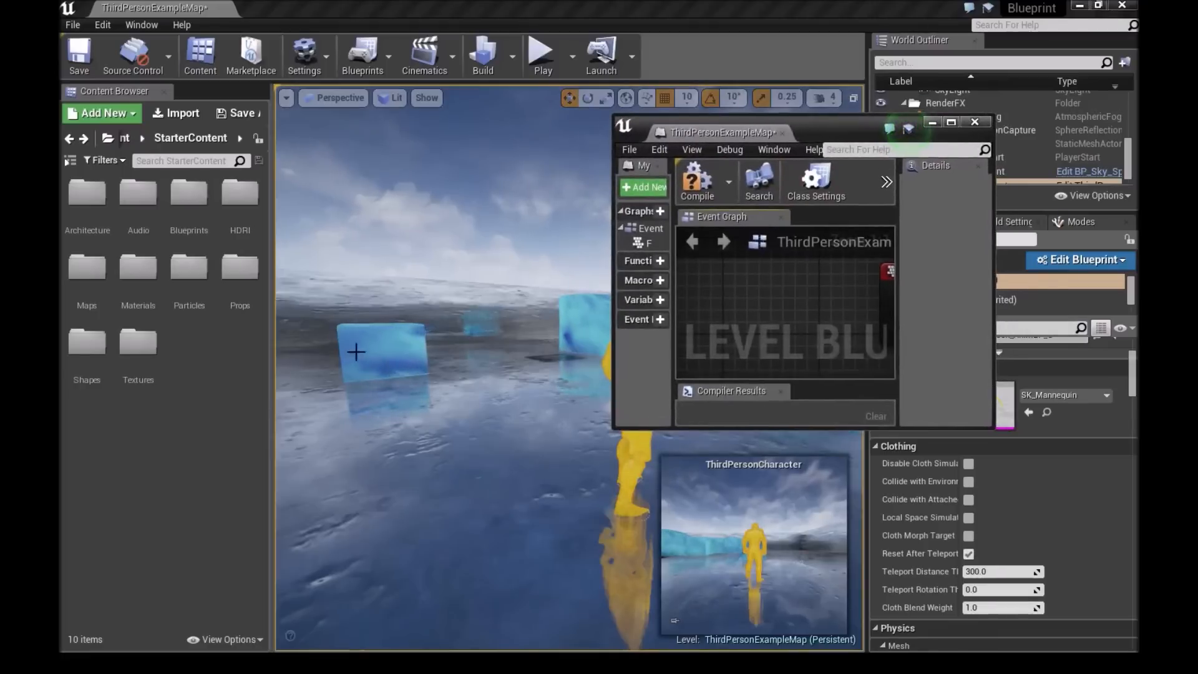
# Feed CubeMesh's GetActorLocation Return Value into the Teleport node's Dest Location.
pyautogui.click(382, 351)
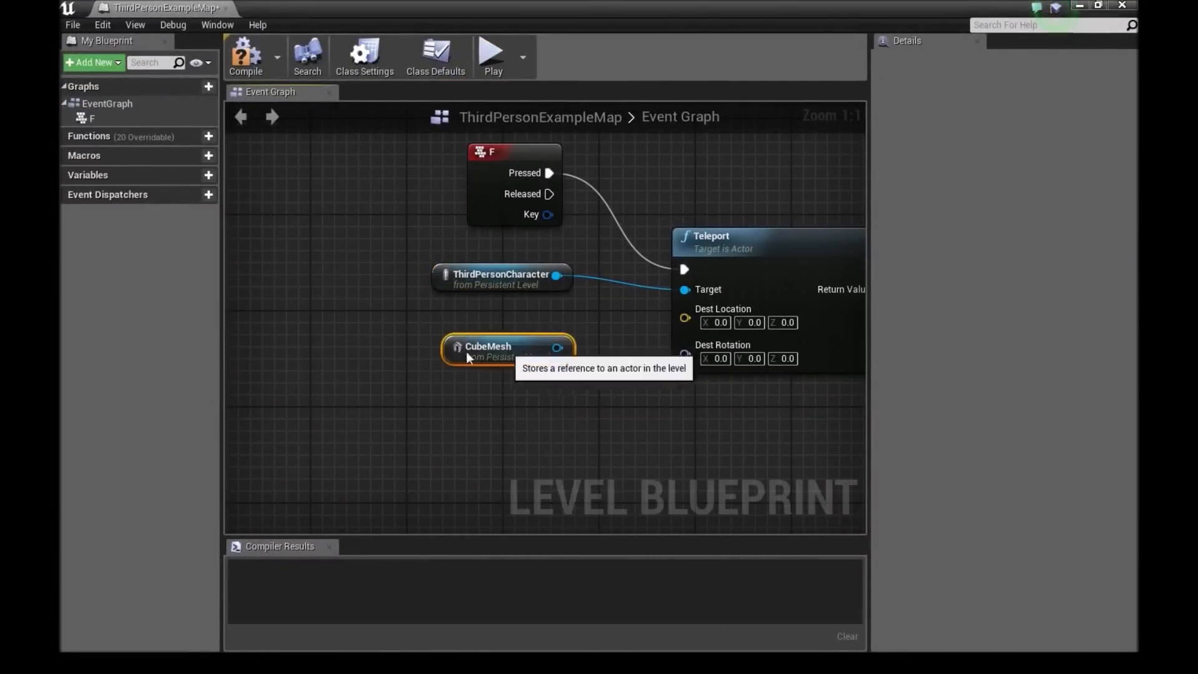
pyautogui.moveTo(508, 350); pyautogui.dragTo(375, 363)
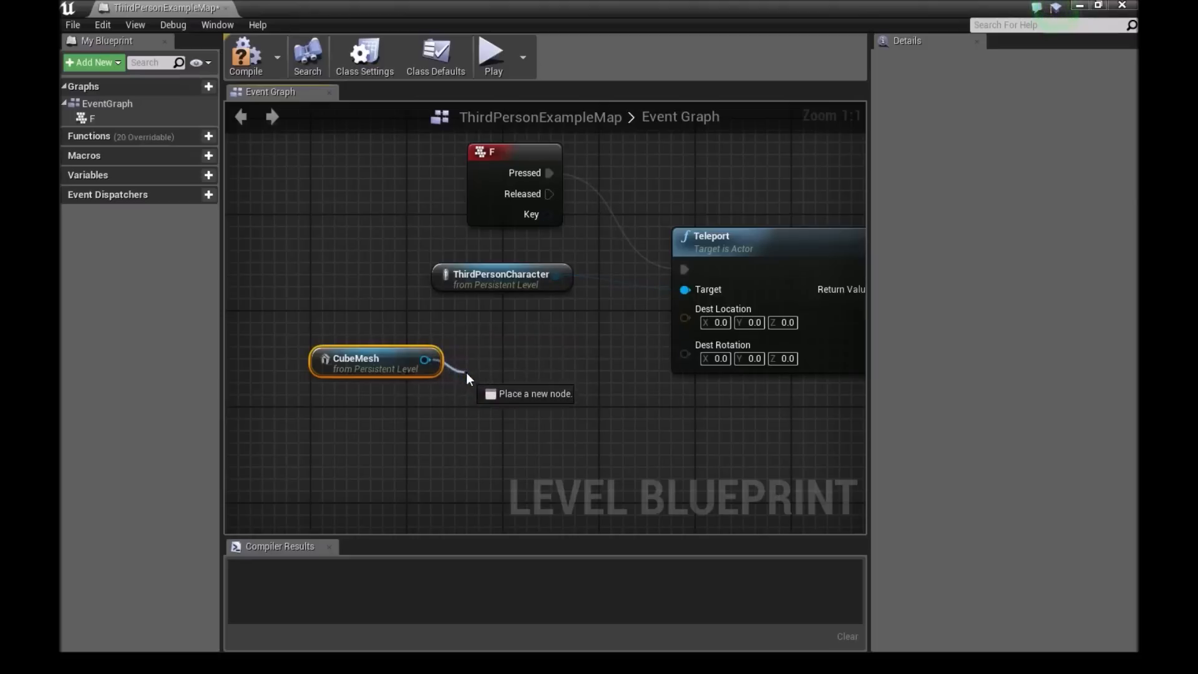
pyautogui.click(467, 378)
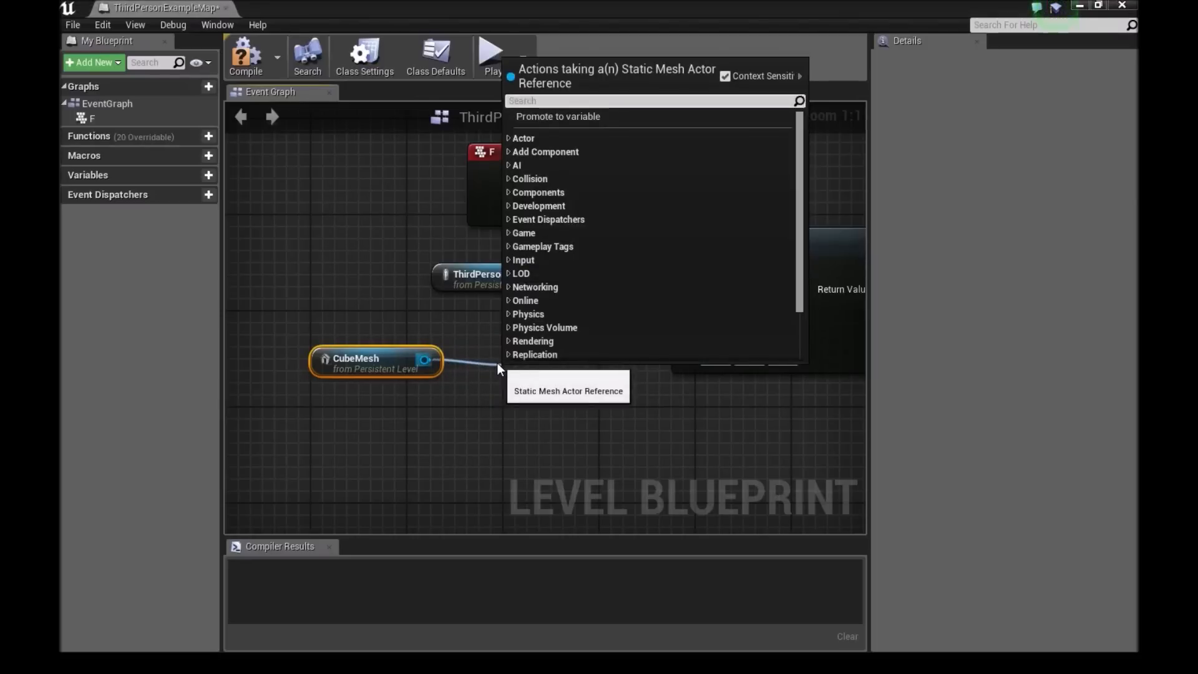
pyautogui.write('get actori')
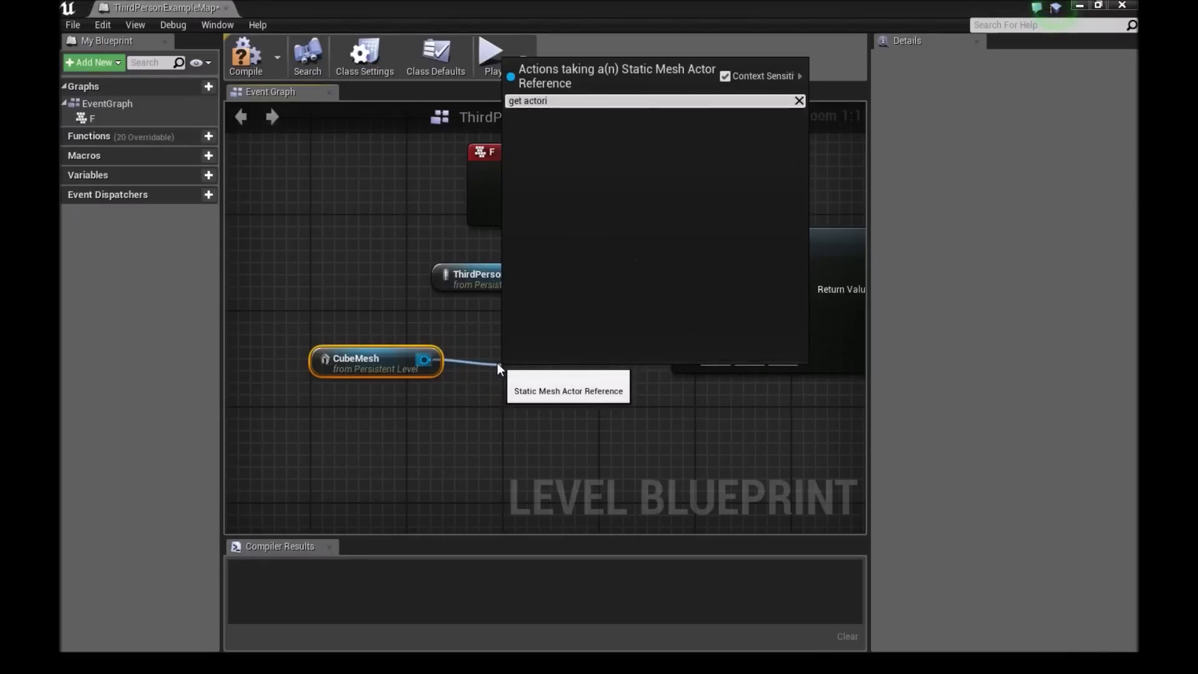
pyautogui.press('BackSpace')
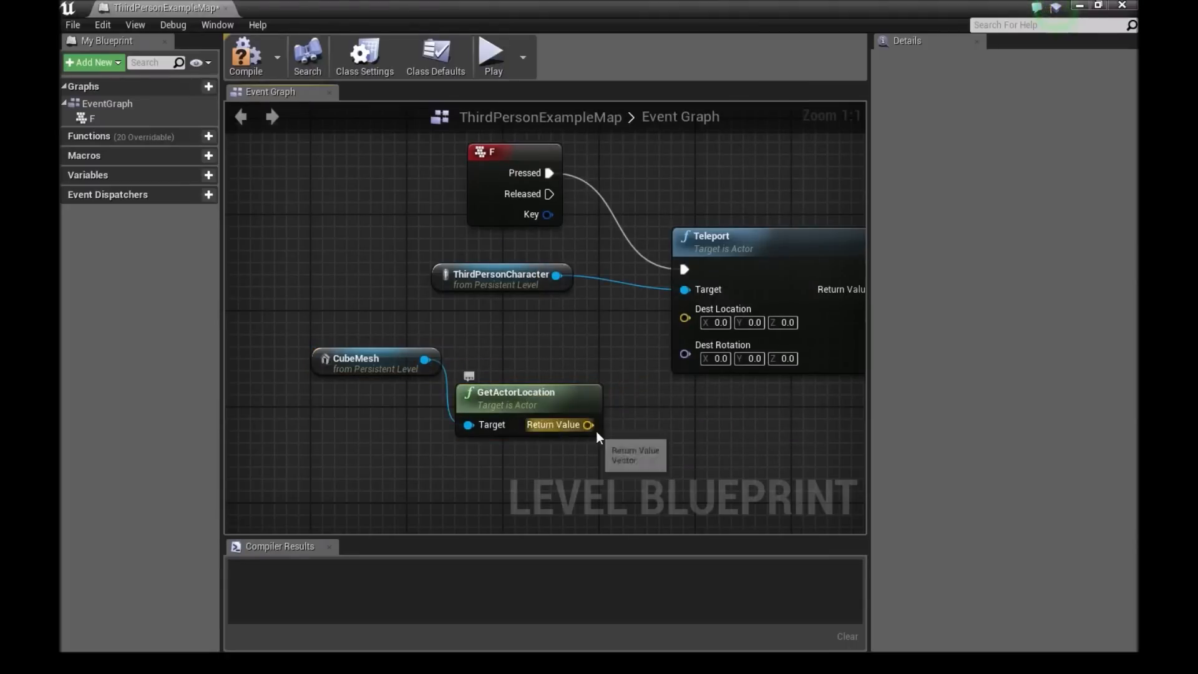
pyautogui.moveTo(587, 425); pyautogui.dragTo(684, 308)
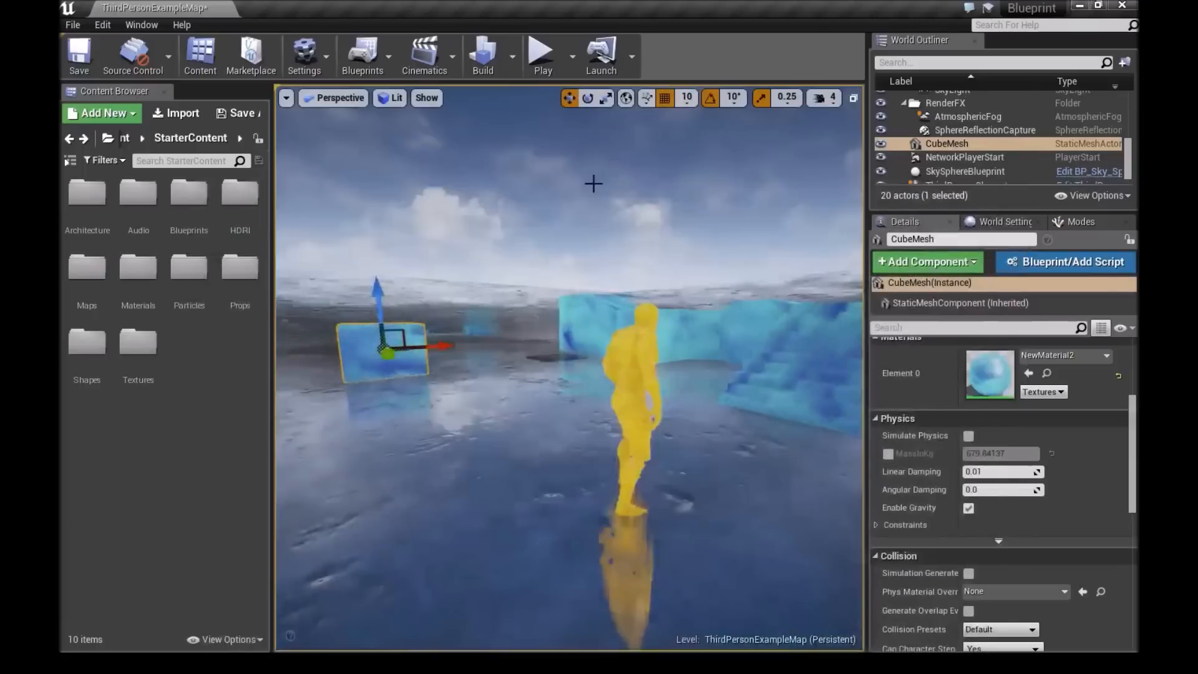
# Place TriggerVolume and TriggerVolume2 into the viewport from Modes > Volumes.
pyautogui.click(541, 54)
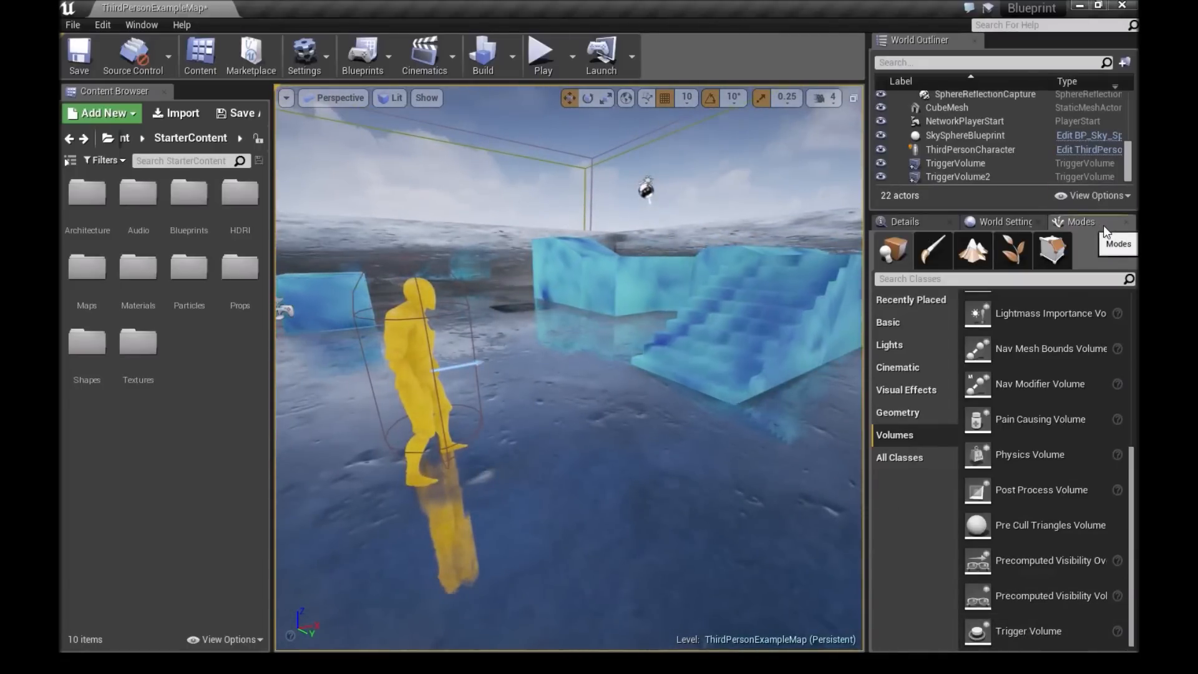
# Drop a third Trigger Volume, TriggerVolume3, into the level from the Volumes list.
pyautogui.click(140, 24)
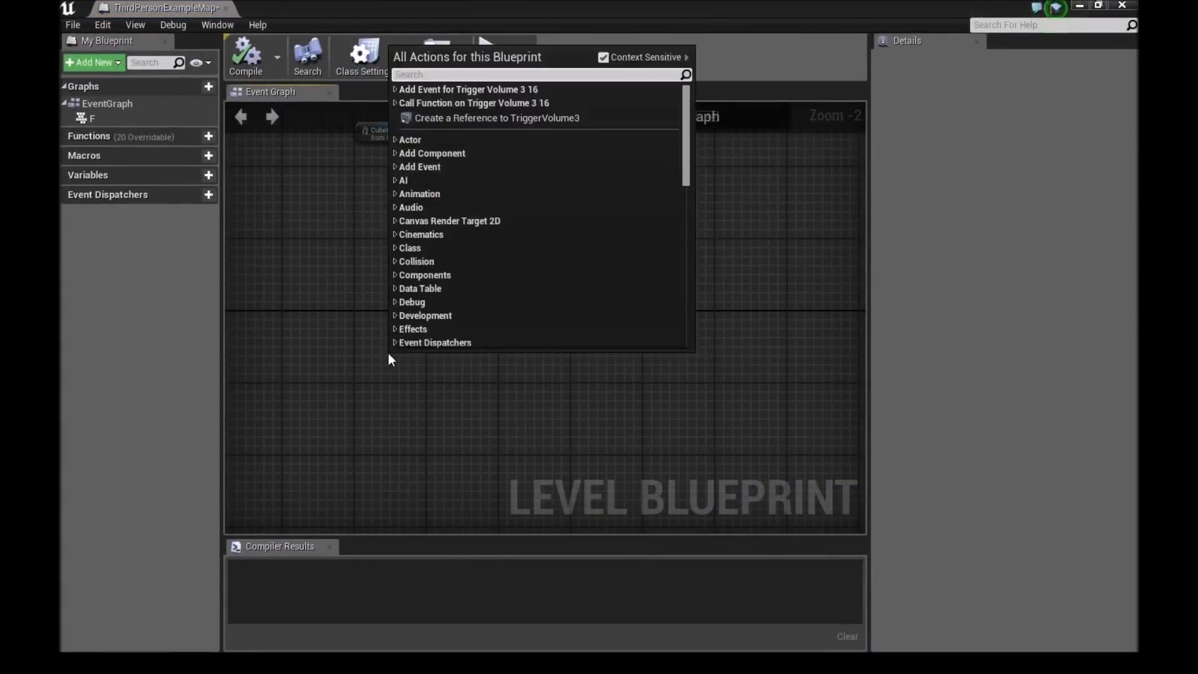
# Search 'on actor begin' and add the On Actor Begin Overlap event for TriggerVolume3.
pyautogui.write('o')
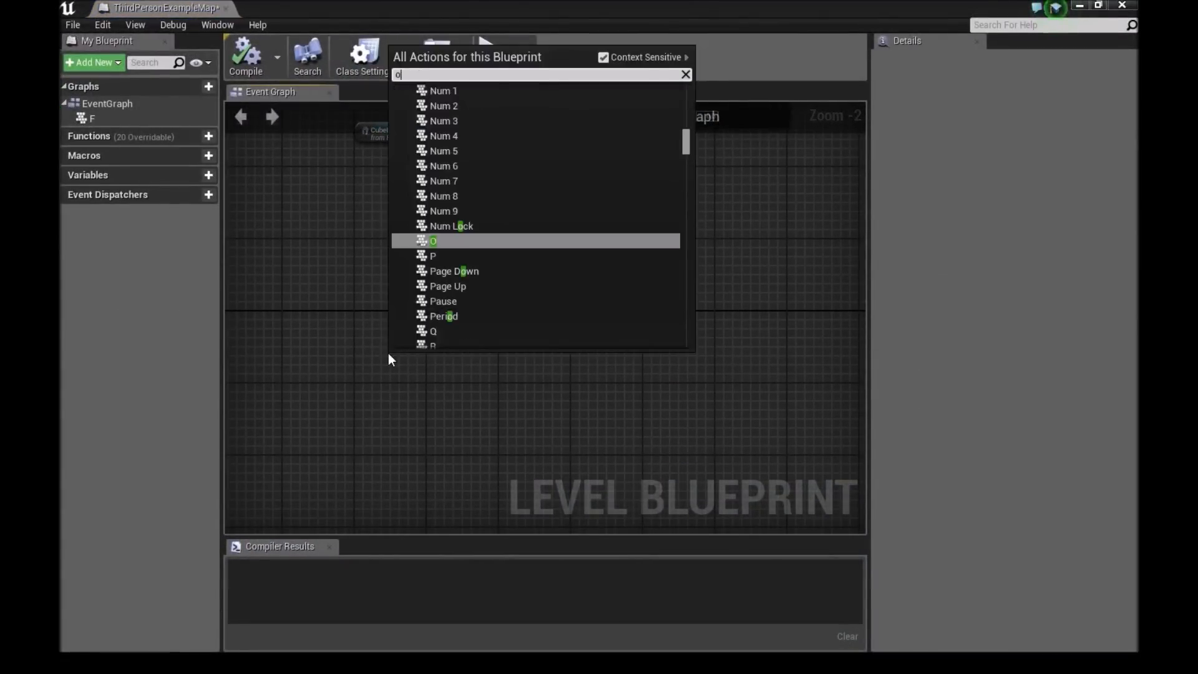
pyautogui.write('on actor beh')
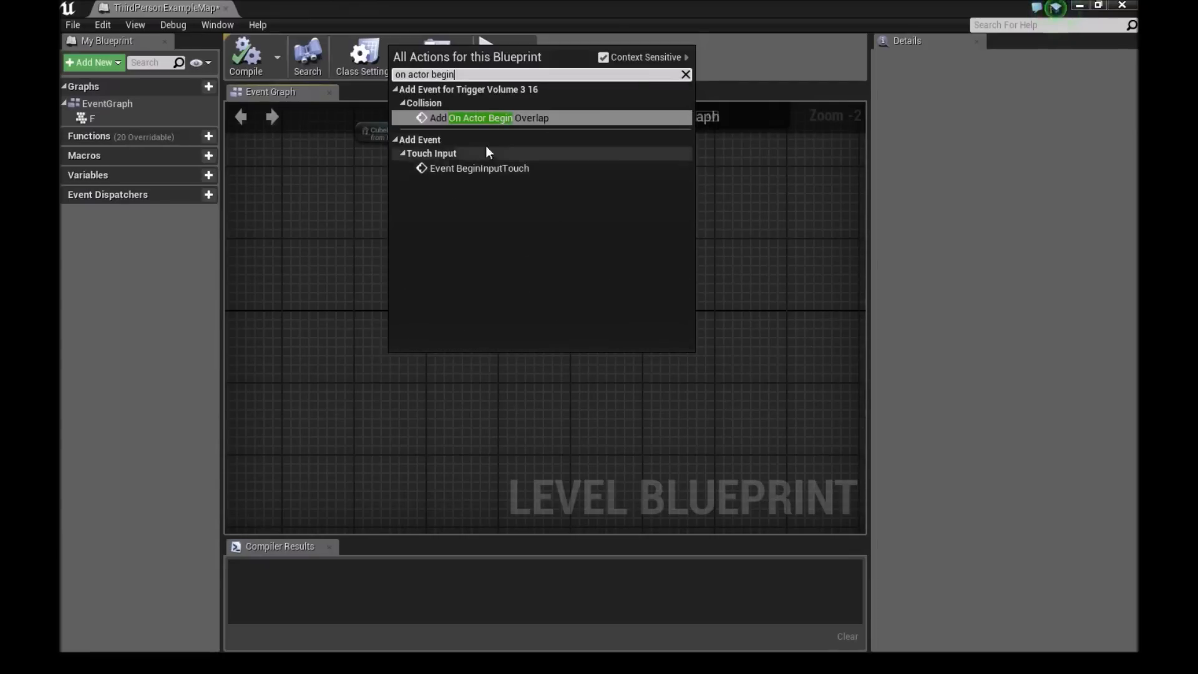
pyautogui.click(487, 118)
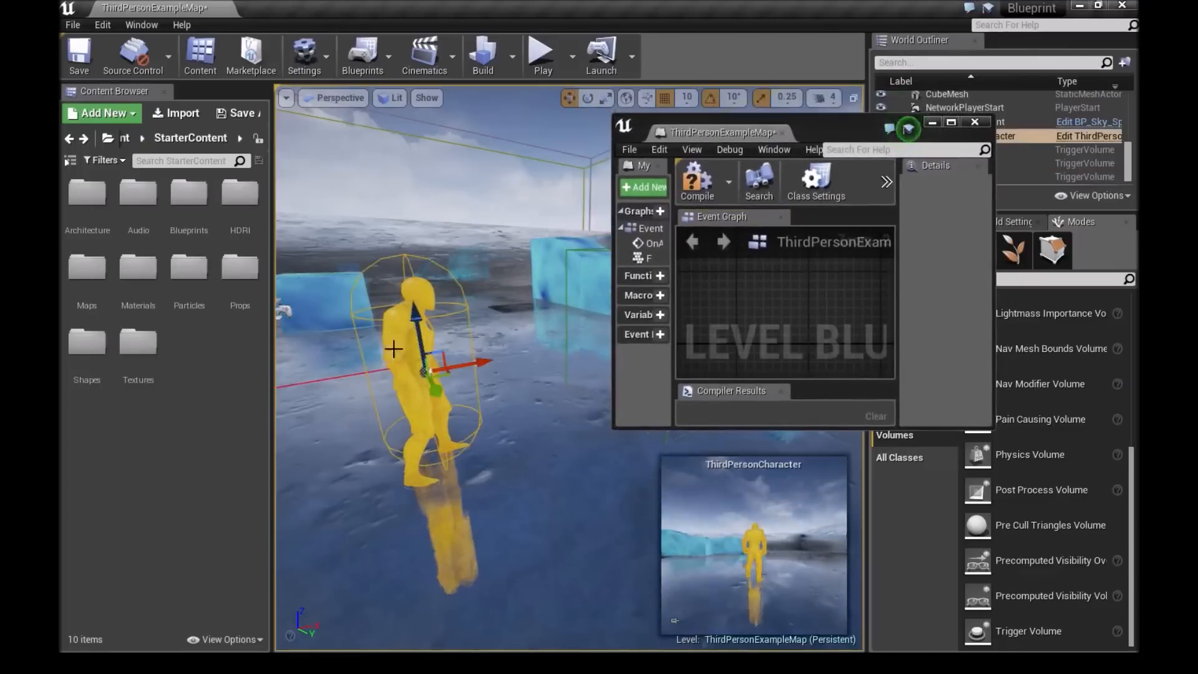
# Connect a Teleport node to the overlap event, with CubeMesh's GetActorLocation as Dest Location.
pyautogui.click(951, 122)
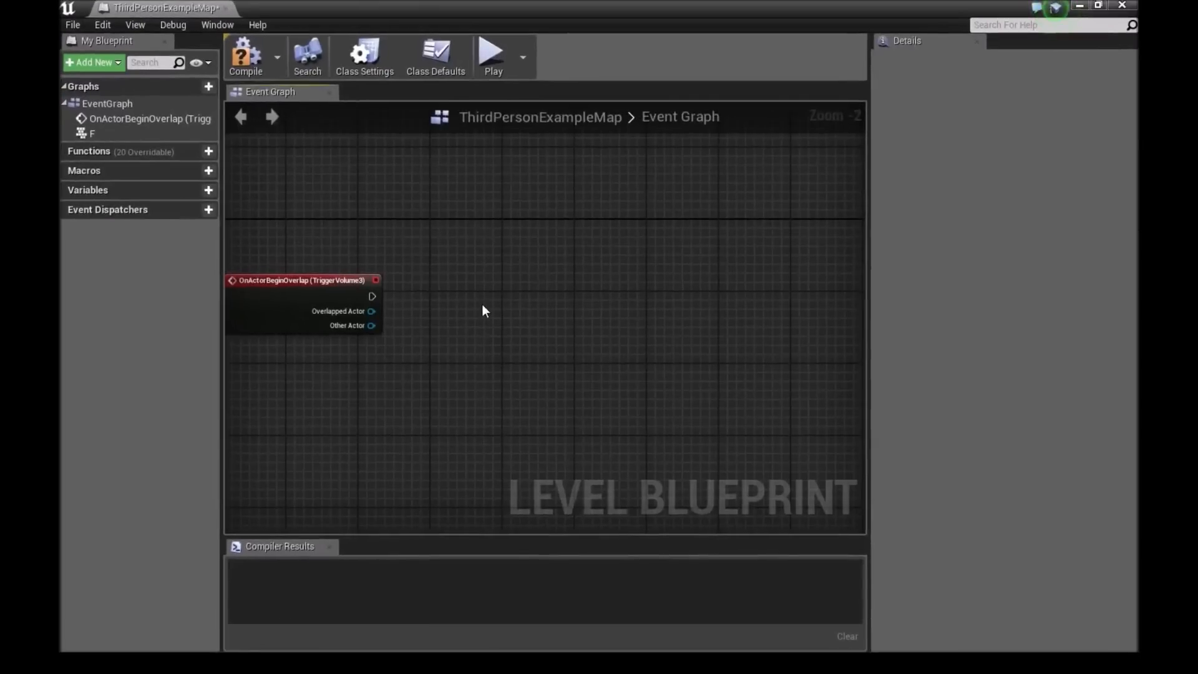
pyautogui.write('tel')
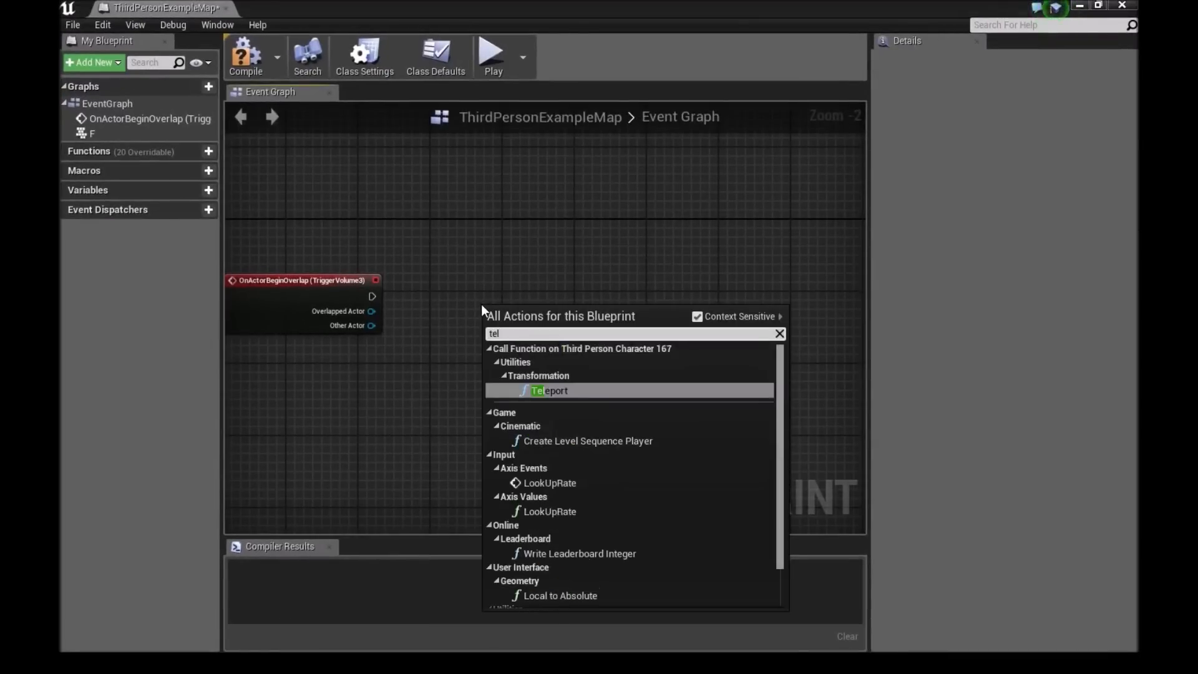
pyautogui.click(547, 391)
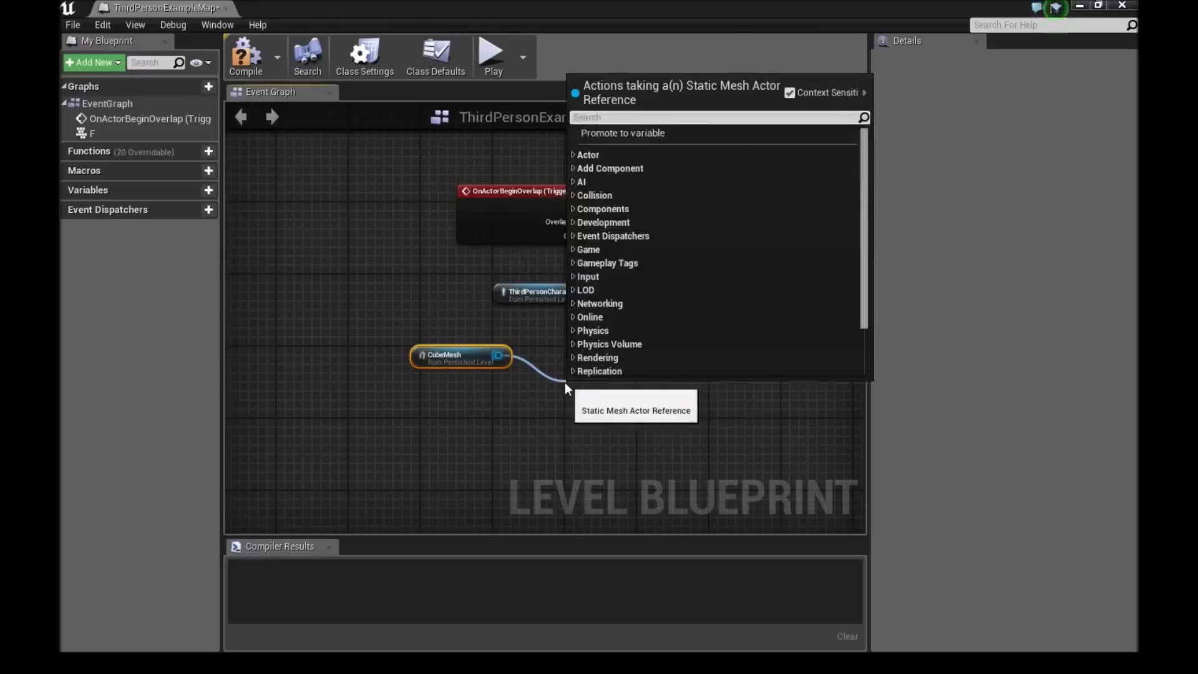
pyautogui.write('get actor location')
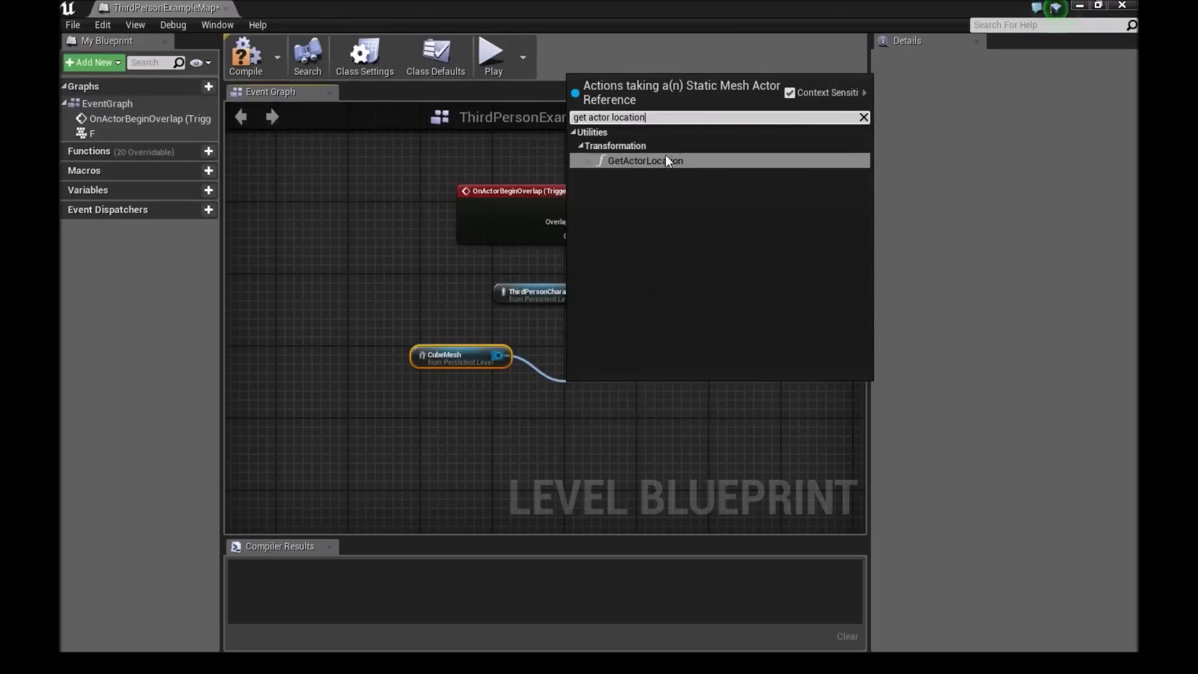
pyautogui.click(645, 160)
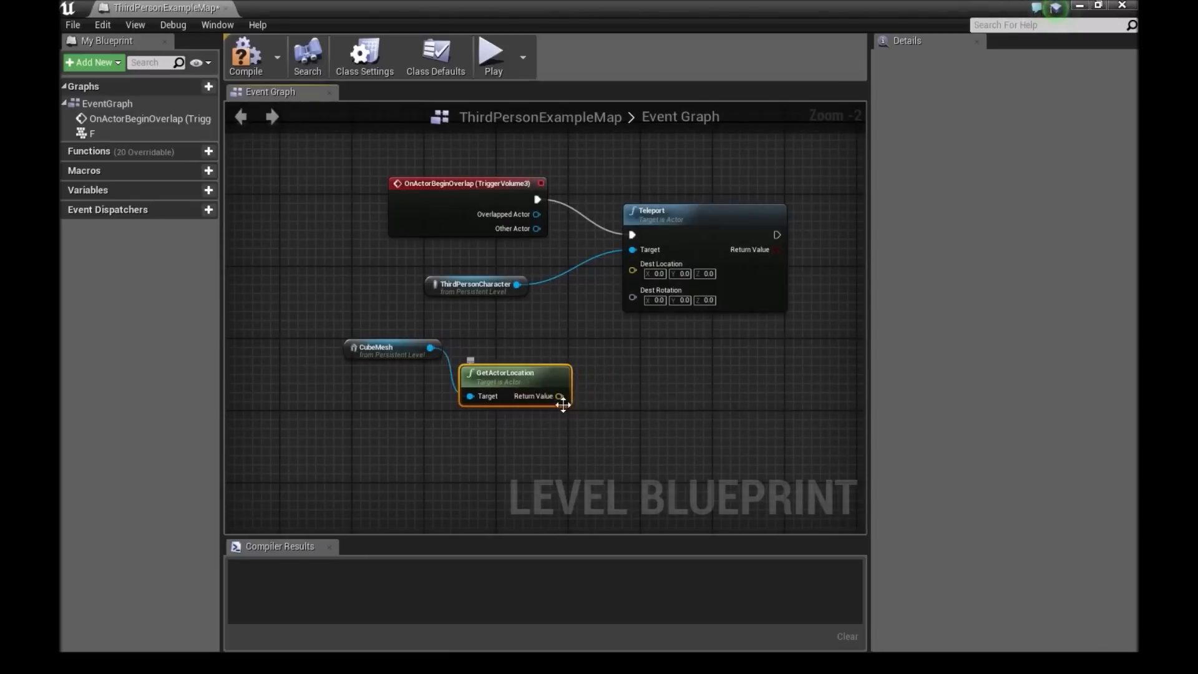
pyautogui.moveTo(561, 395); pyautogui.dragTo(631, 264)
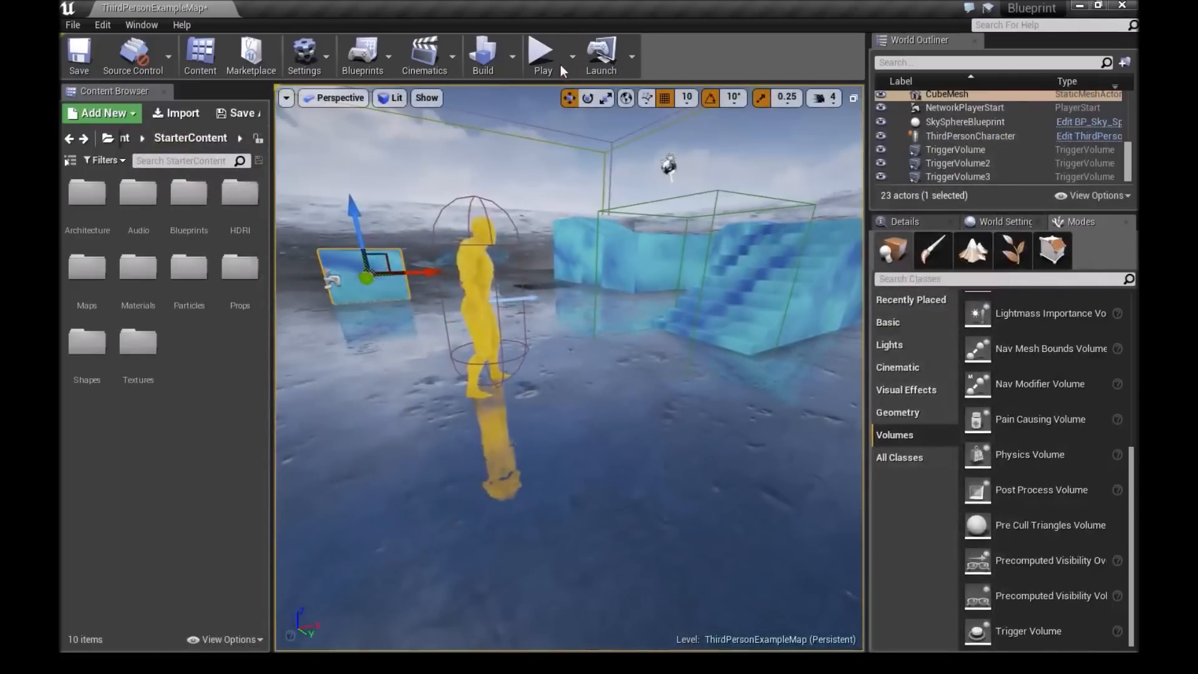
pyautogui.click(543, 55)
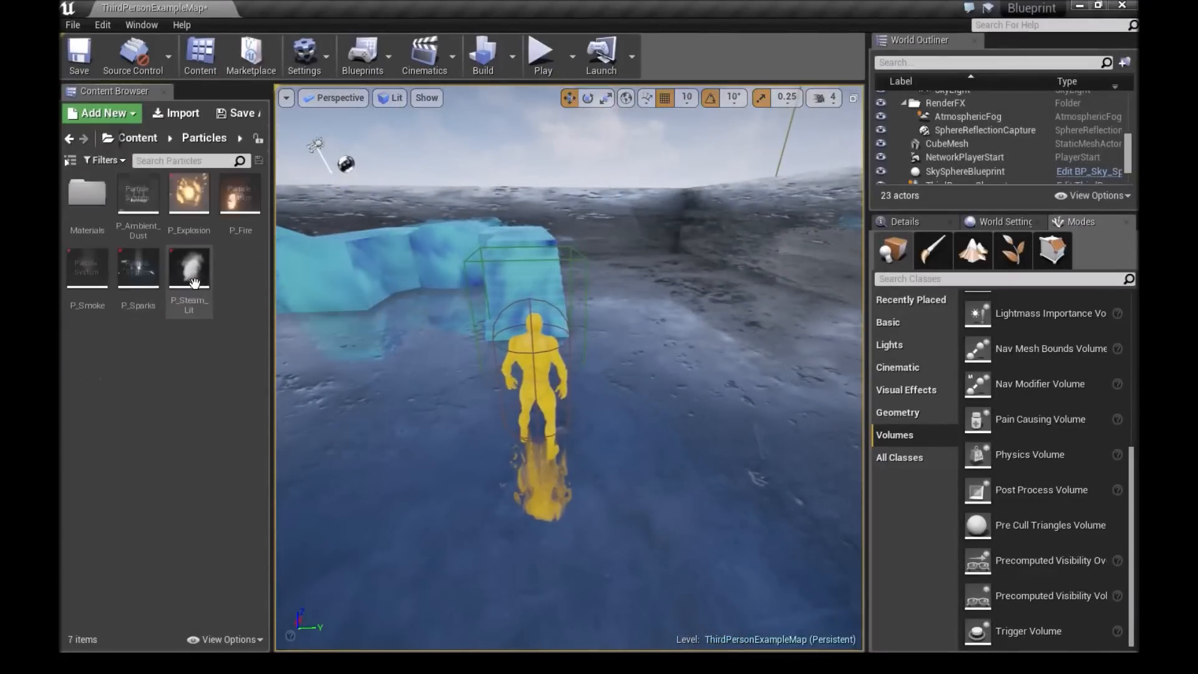
pyautogui.moveTo(139, 264)
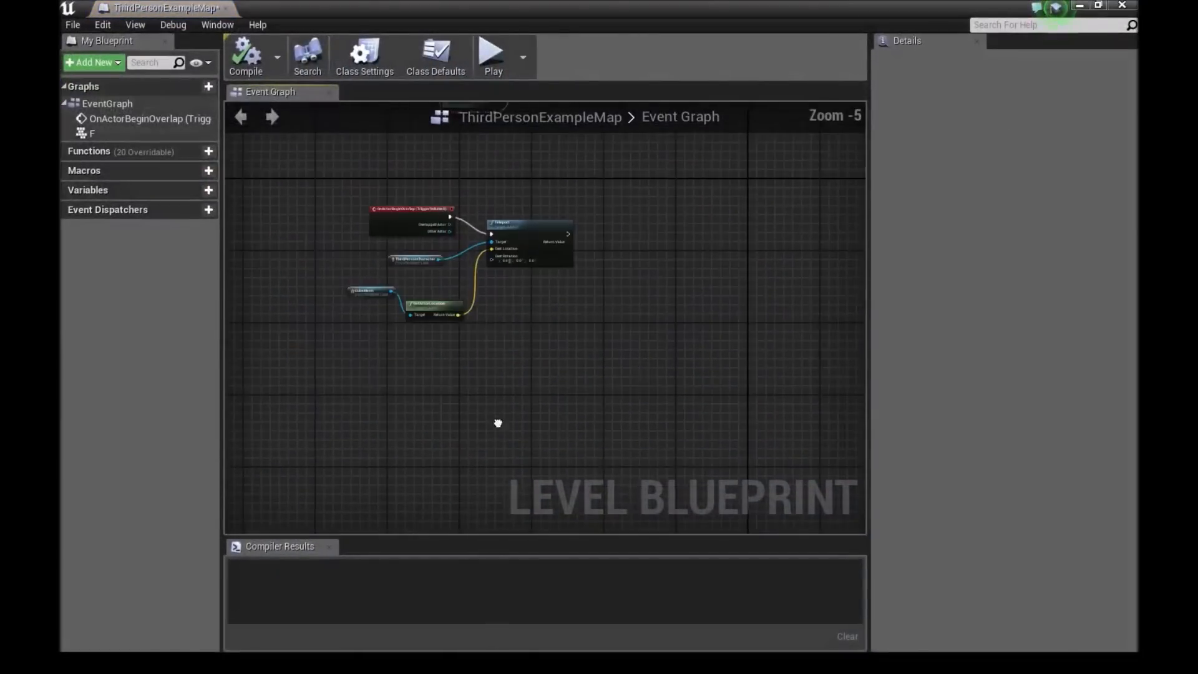
# Add a Teleport node for P_Sparks and an H key event to trigger it.
pyautogui.rightClick(497, 420)
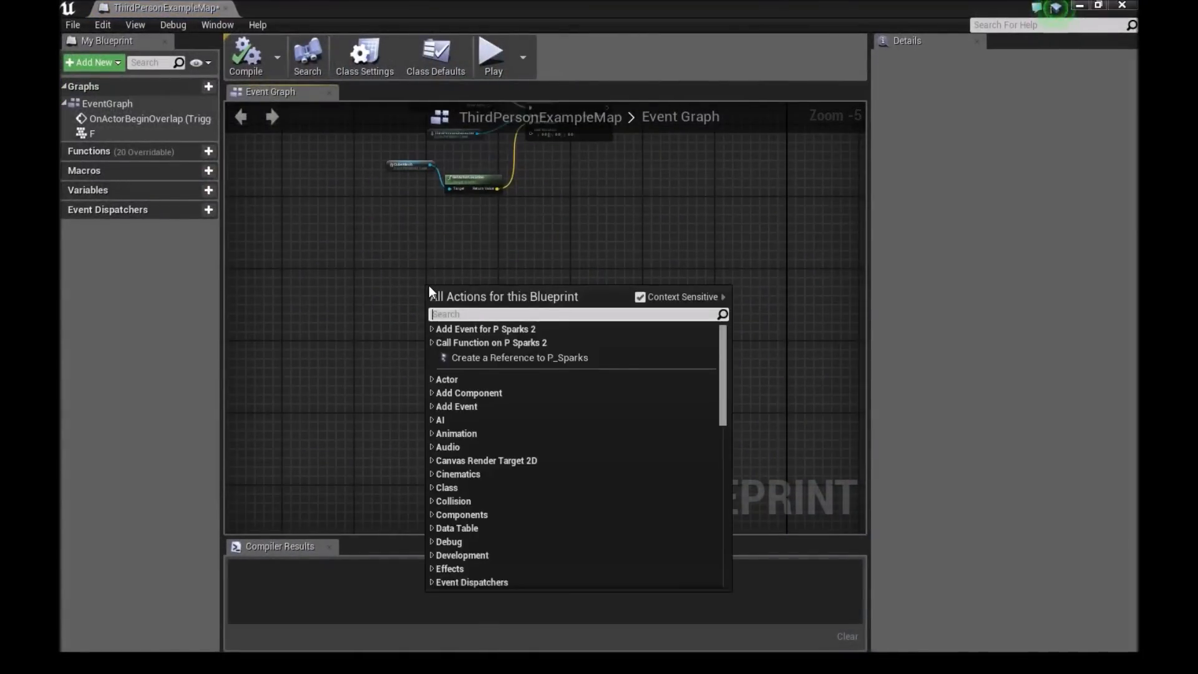
pyautogui.write('teleport')
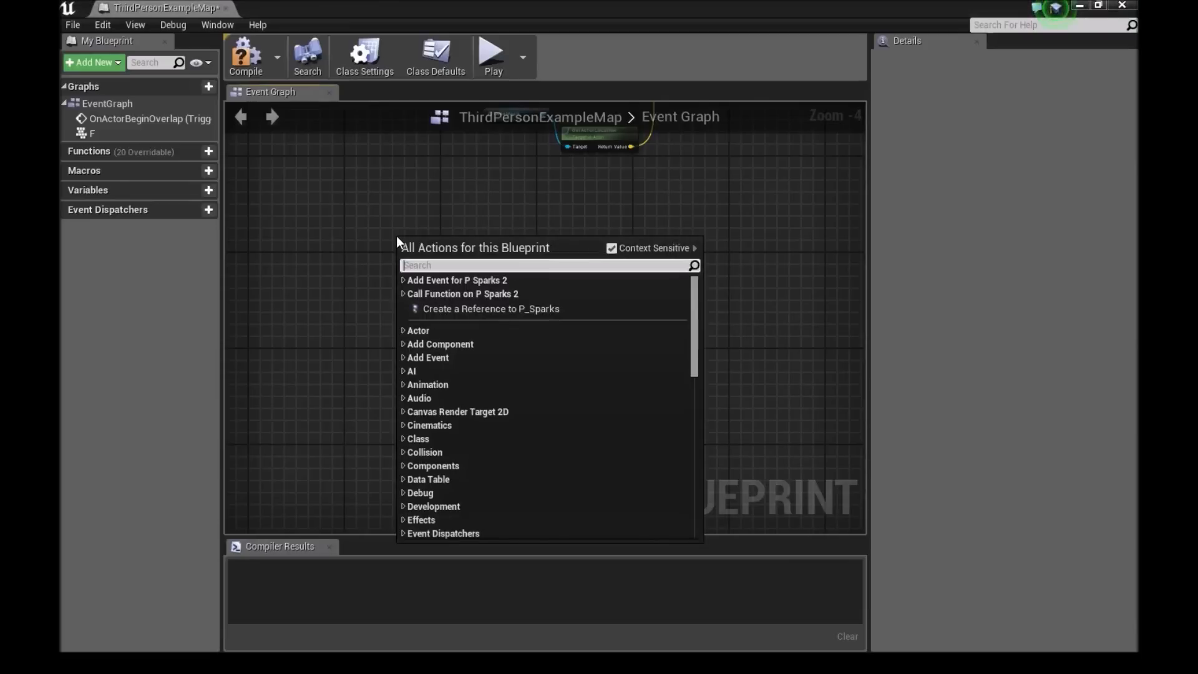
pyautogui.write('H')
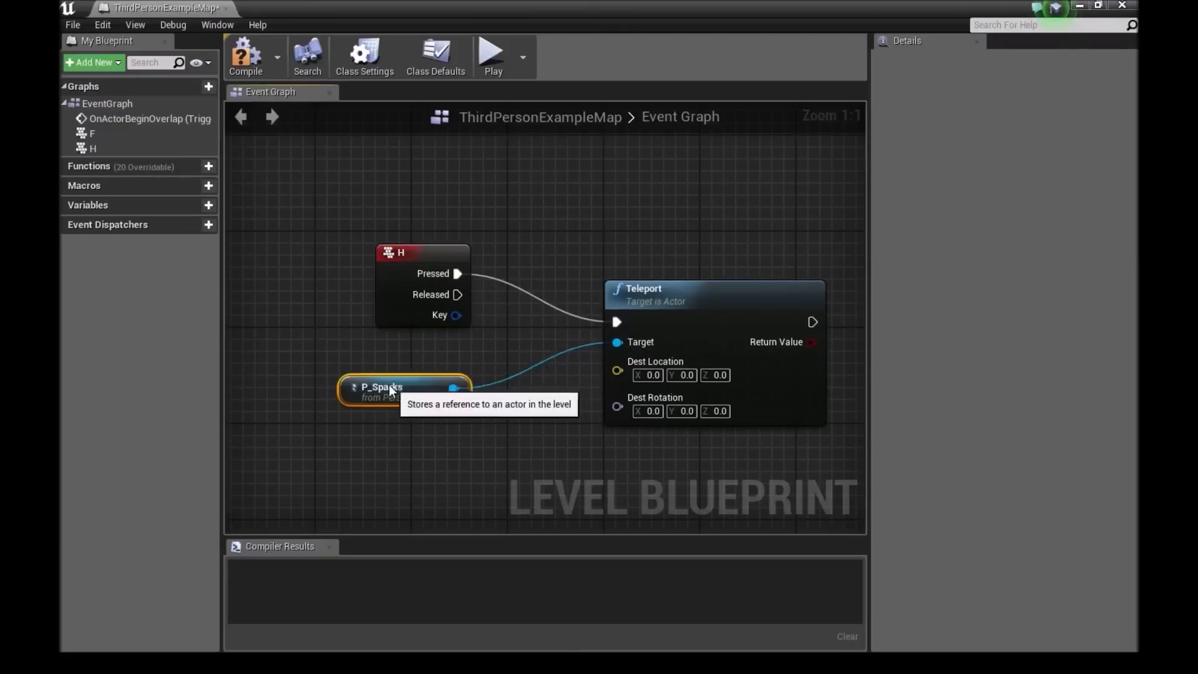
pyautogui.moveTo(405, 387); pyautogui.dragTo(319, 353)
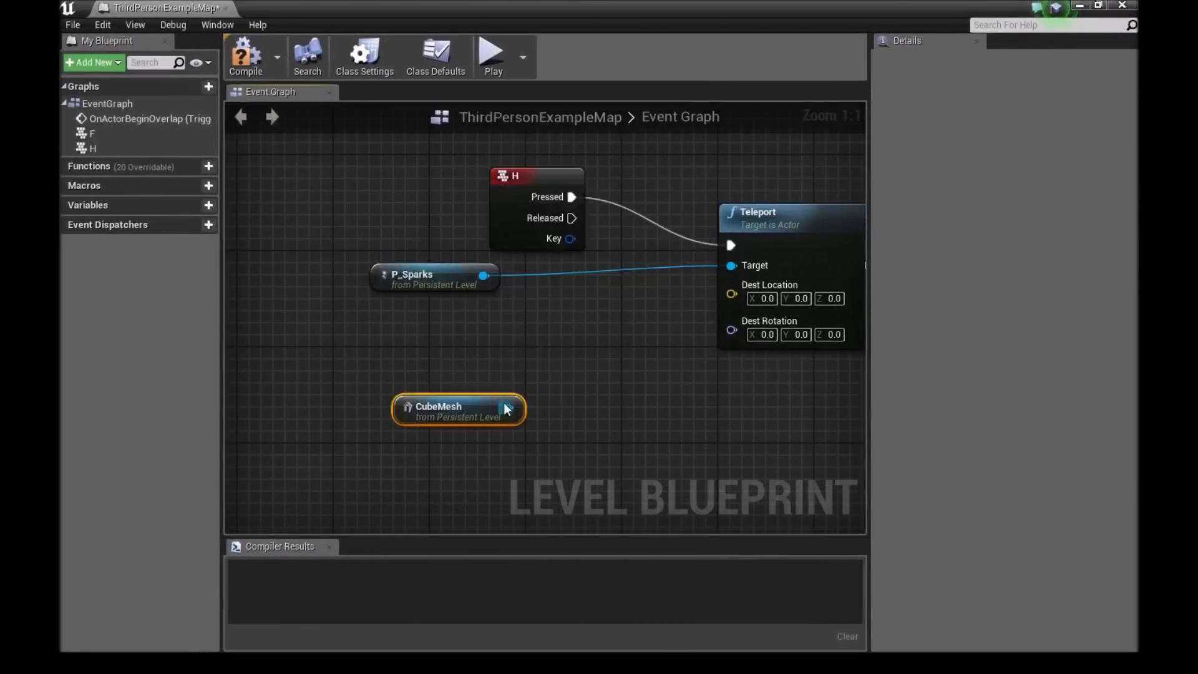
# Add CubeMesh's GetActorLocation and wire it into the Teleport destination.
pyautogui.moveTo(516, 408); pyautogui.dragTo(581, 404)
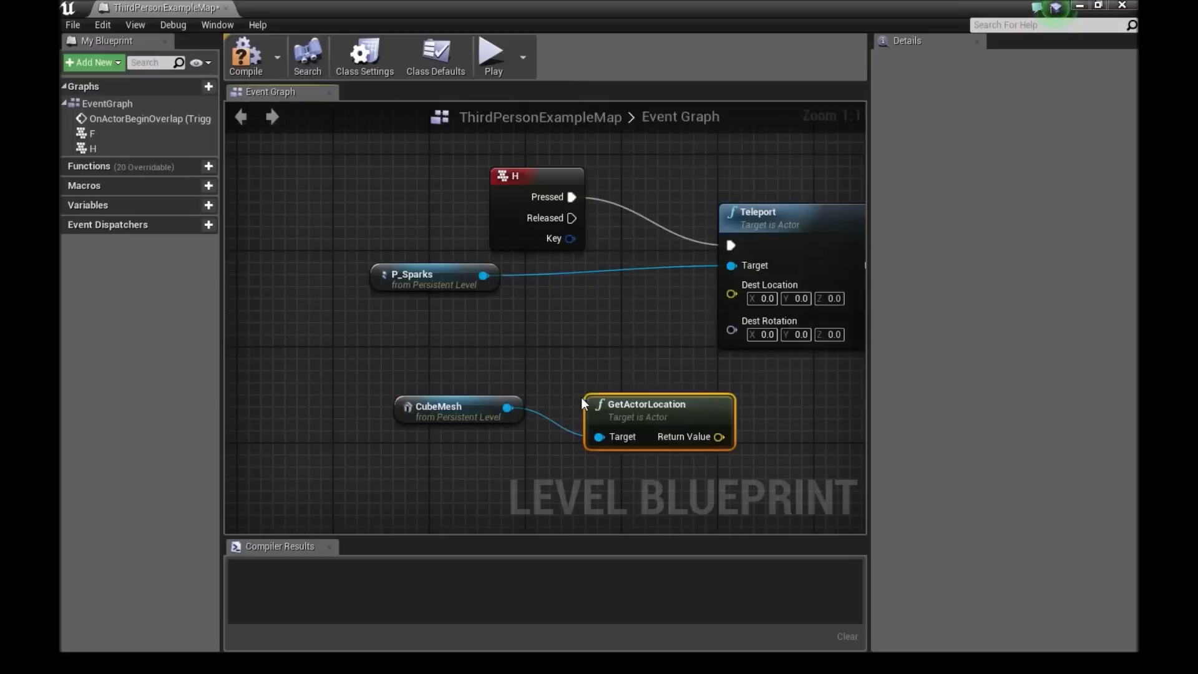
pyautogui.moveTo(659, 416); pyautogui.dragTo(586, 394)
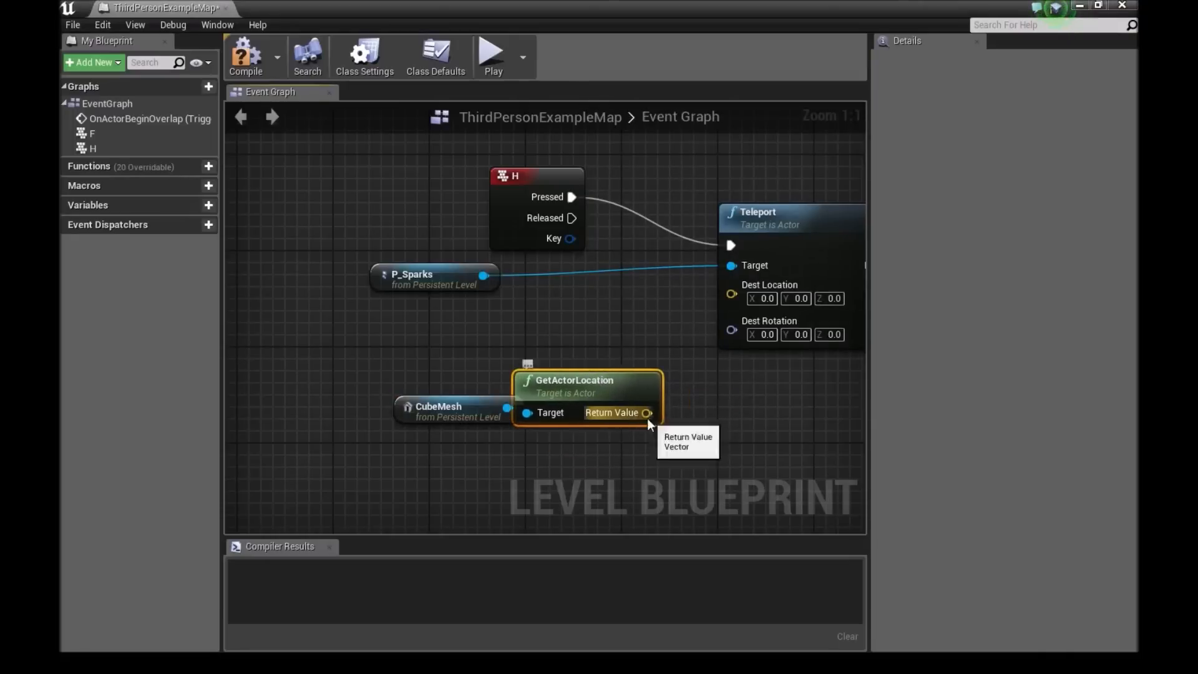
pyautogui.moveTo(647, 412); pyautogui.dragTo(731, 284)
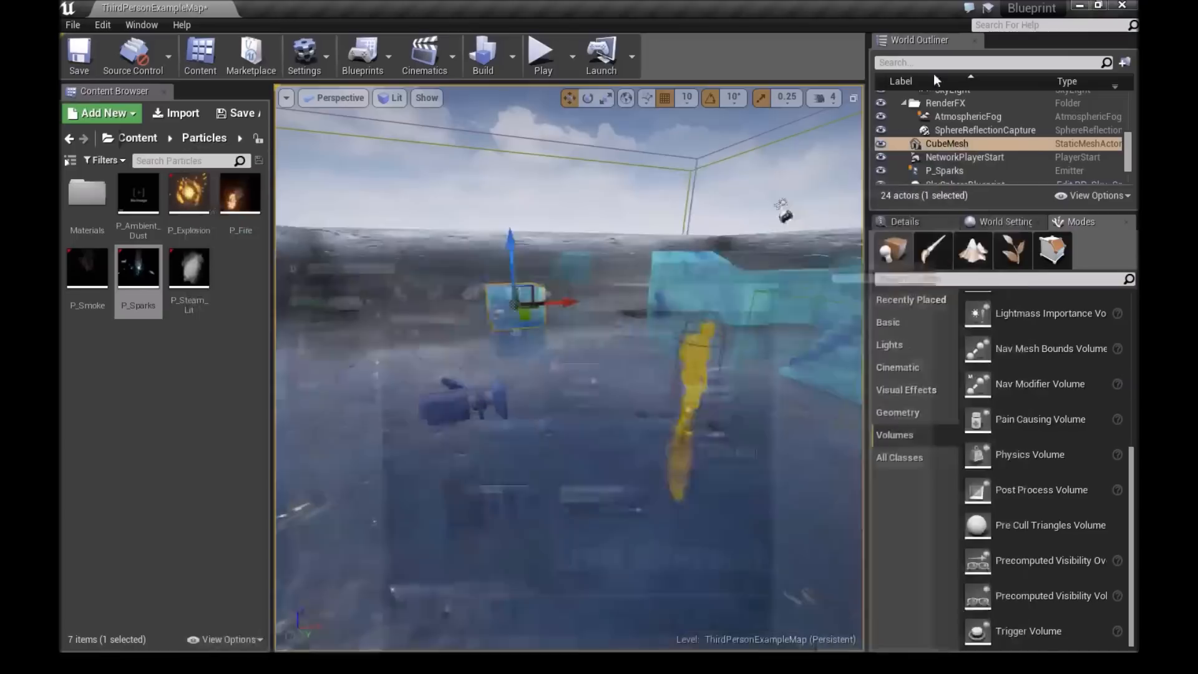
# Navigate the Content Browser from Particles up to the top-level Content folder.
pyautogui.click(541, 51)
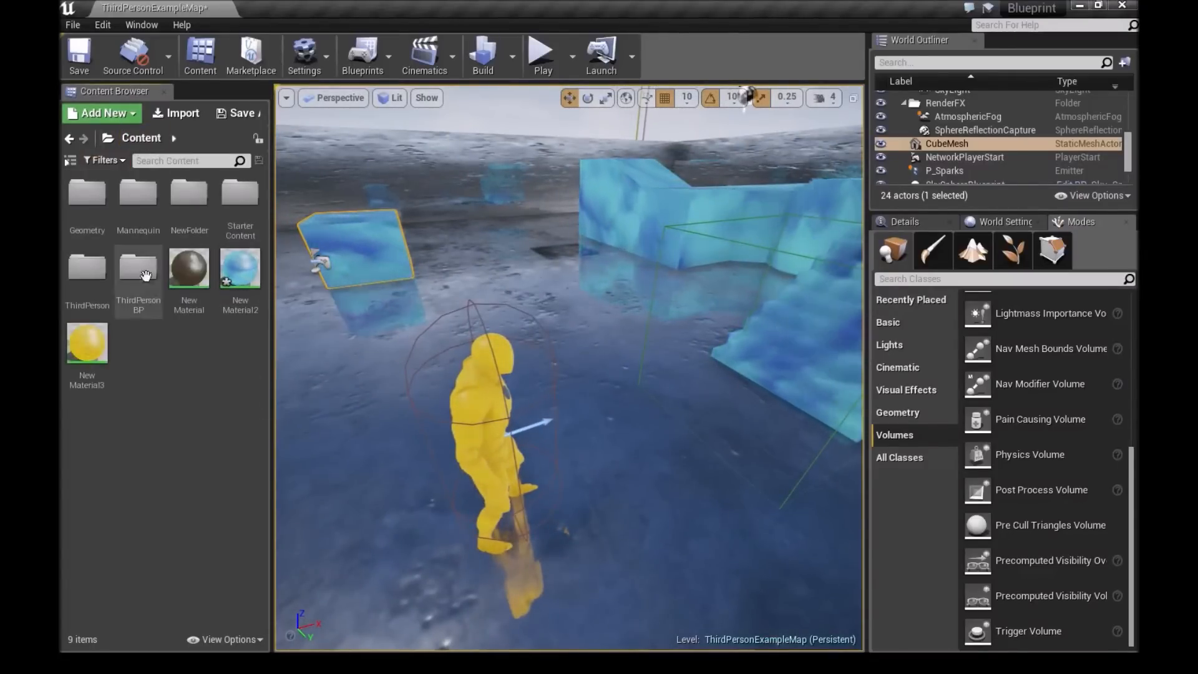
# Open the ThirdPersonCharacter blueprint from ThirdPersonBP and add a Sphere component in Viewport.
pyautogui.doubleClick(139, 269)
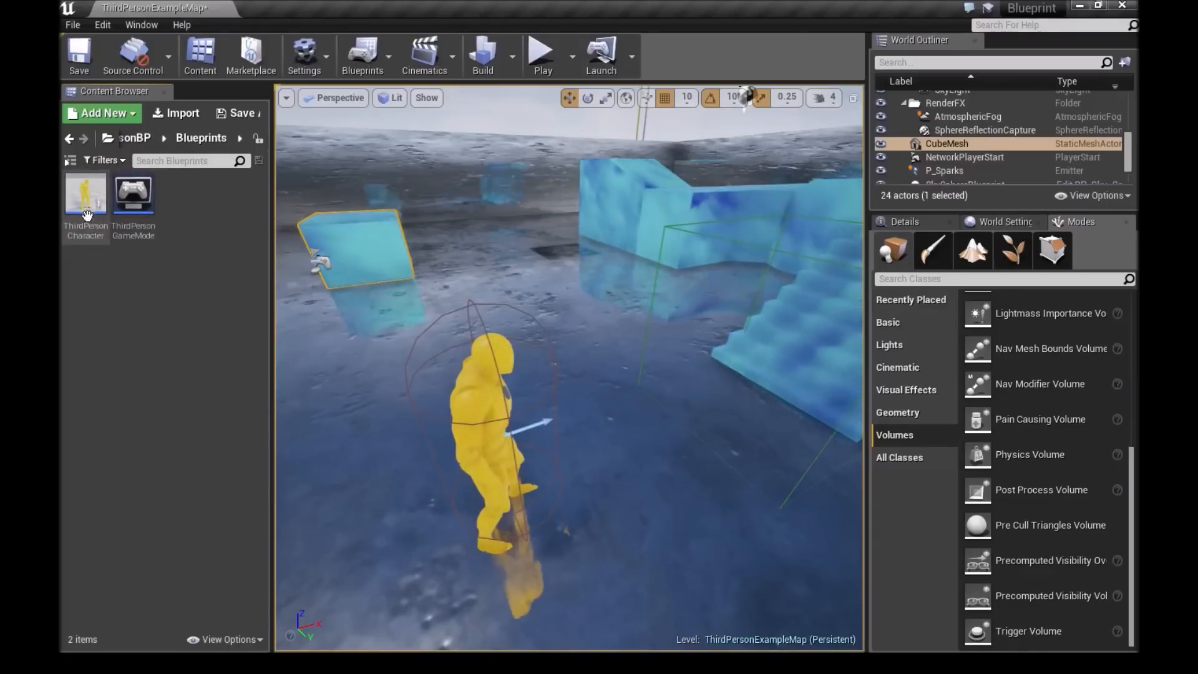
pyautogui.doubleClick(85, 191)
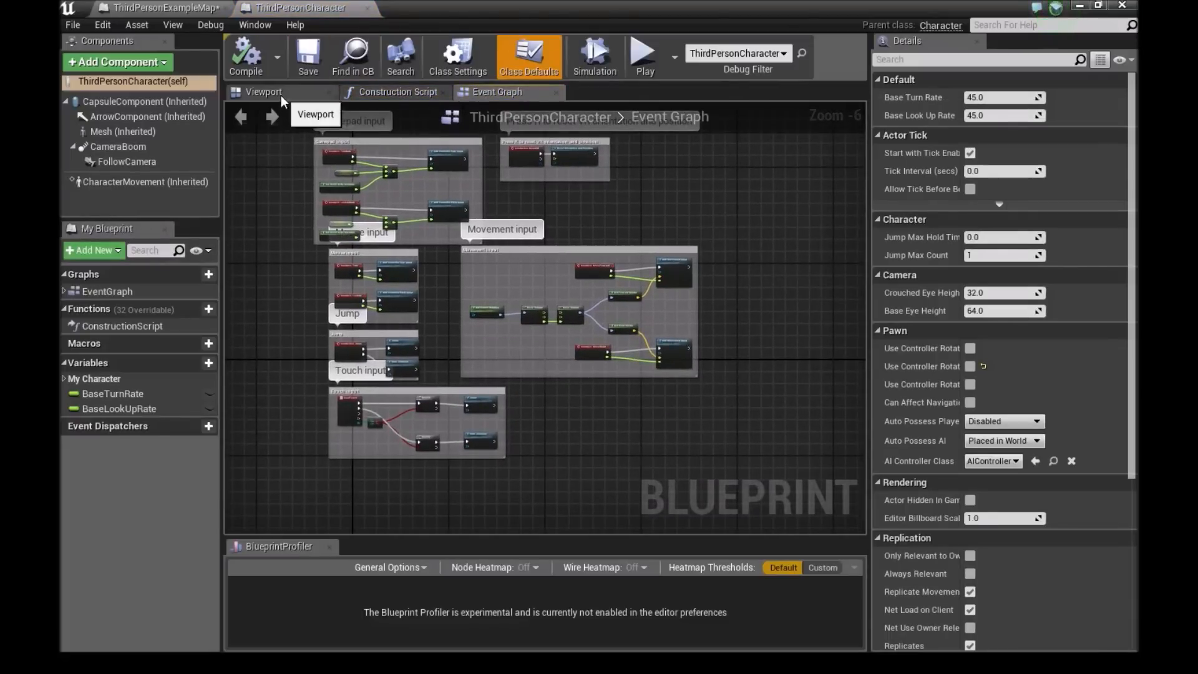
pyautogui.click(262, 92)
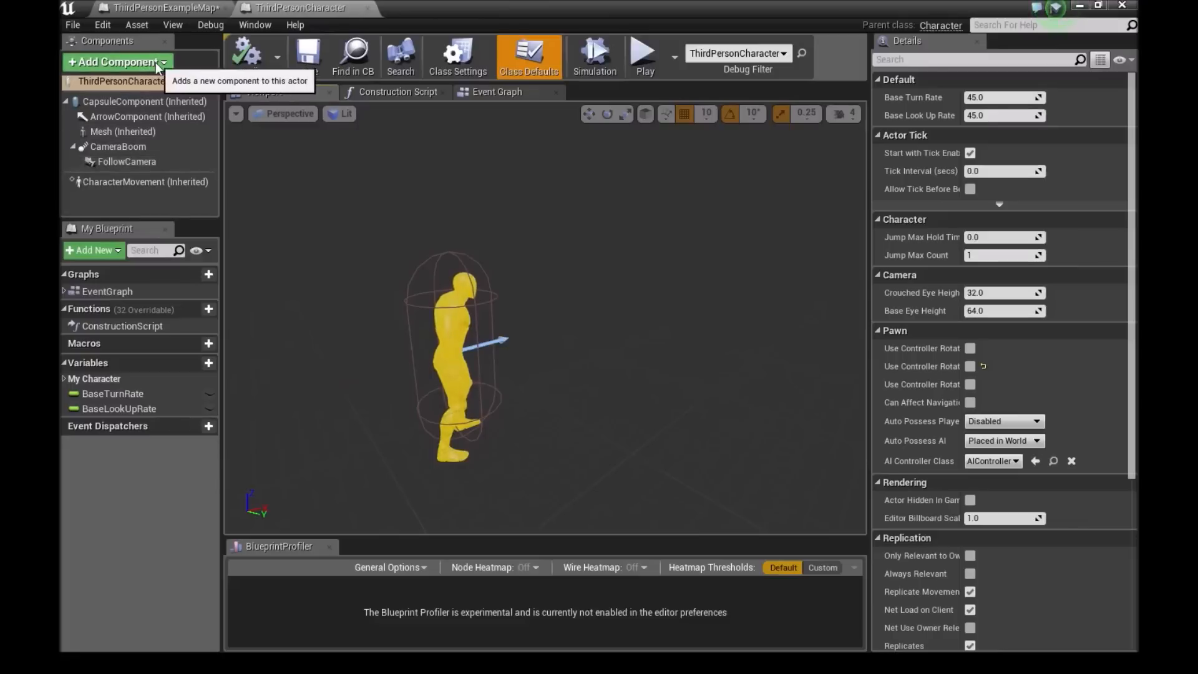
pyautogui.click(116, 62)
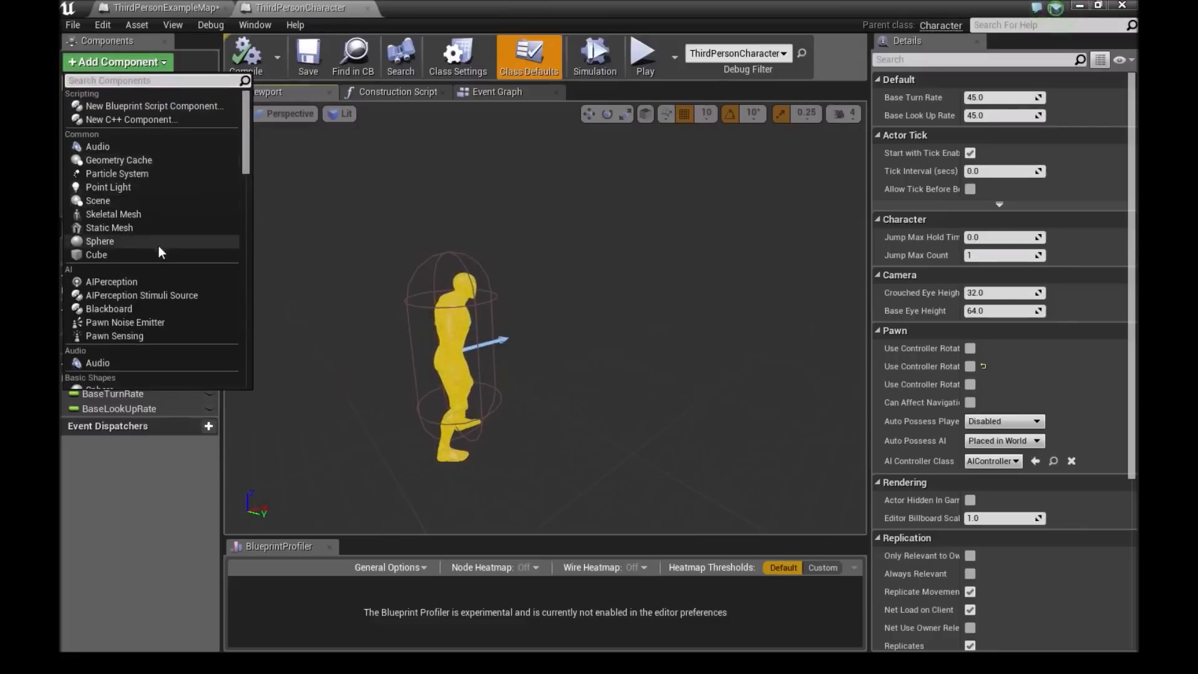
pyautogui.click(99, 241)
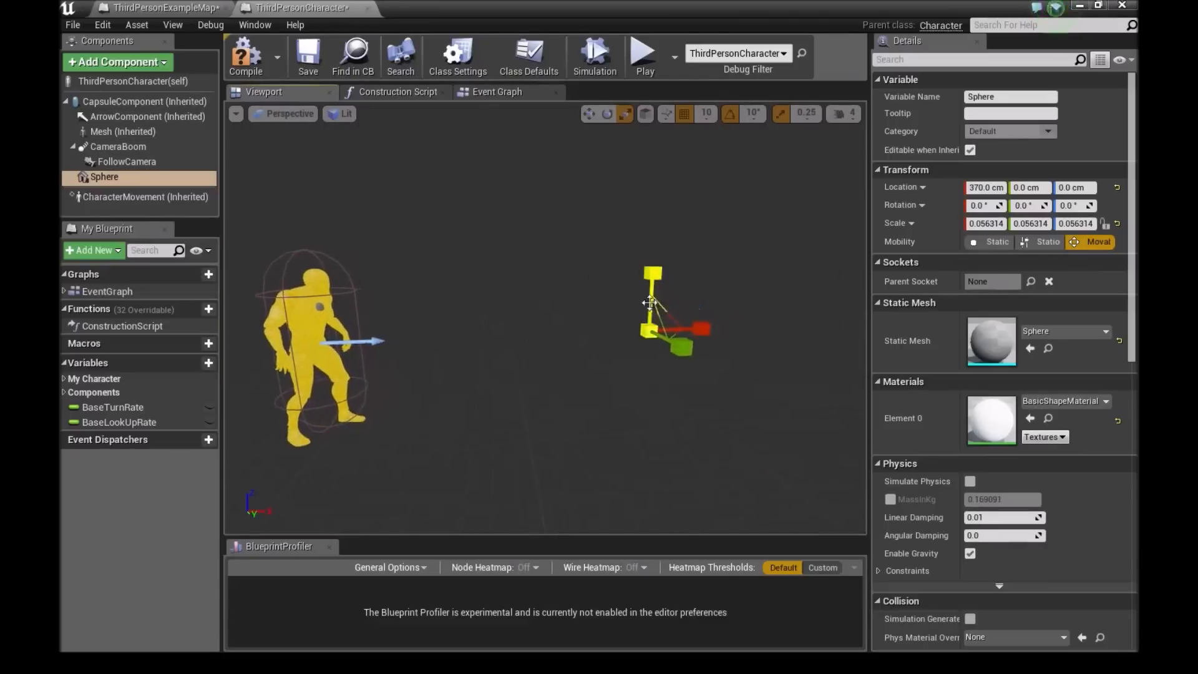
# Add a Teleport node fed by the Sphere's GetWorldLocation, plus a GetWorldRotation node.
pyautogui.click(496, 92)
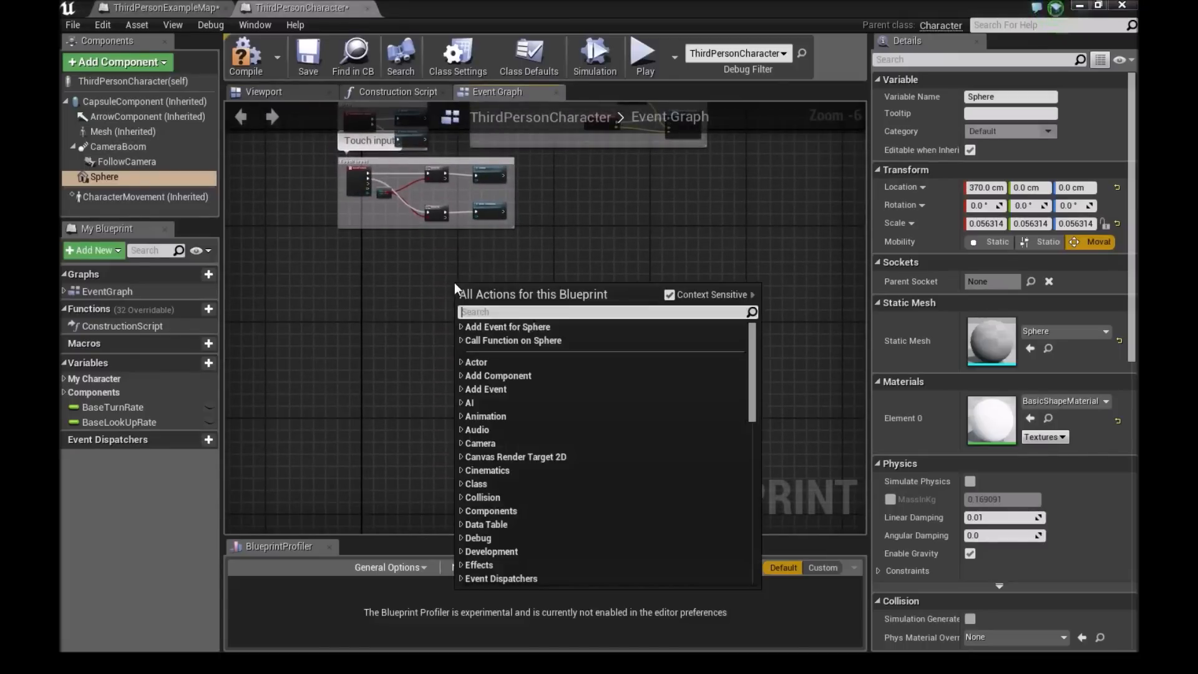
pyautogui.moveTo(105, 177)
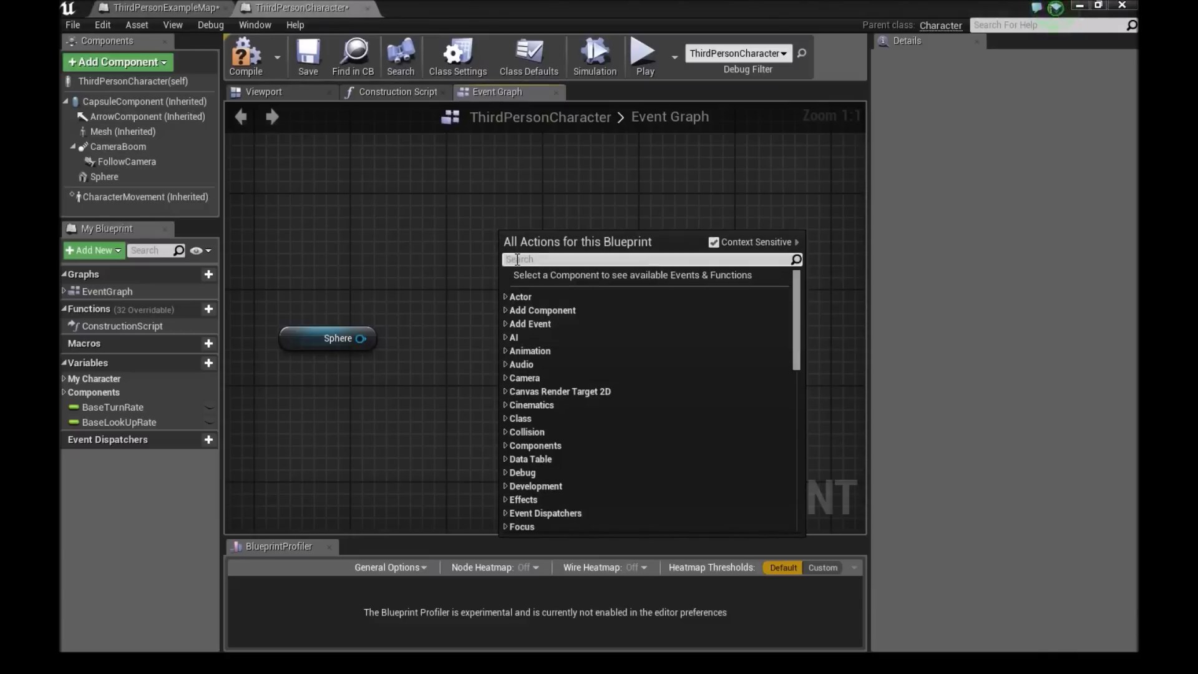
pyautogui.write('teleport')
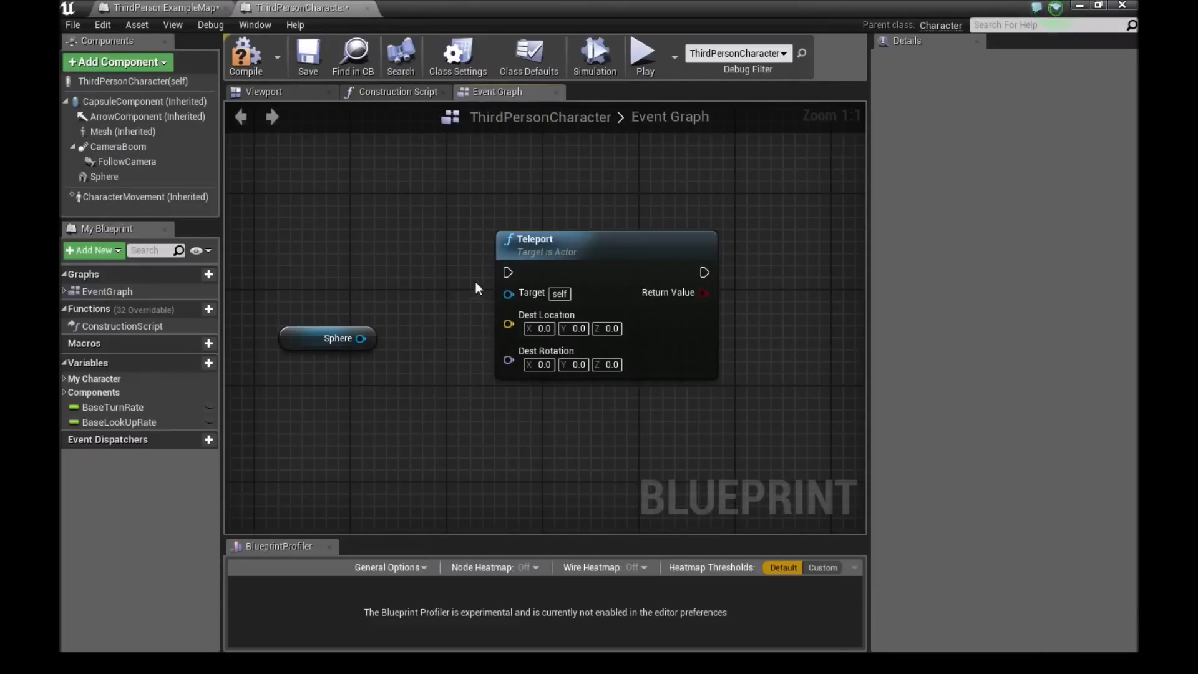
pyautogui.moveTo(313, 338)
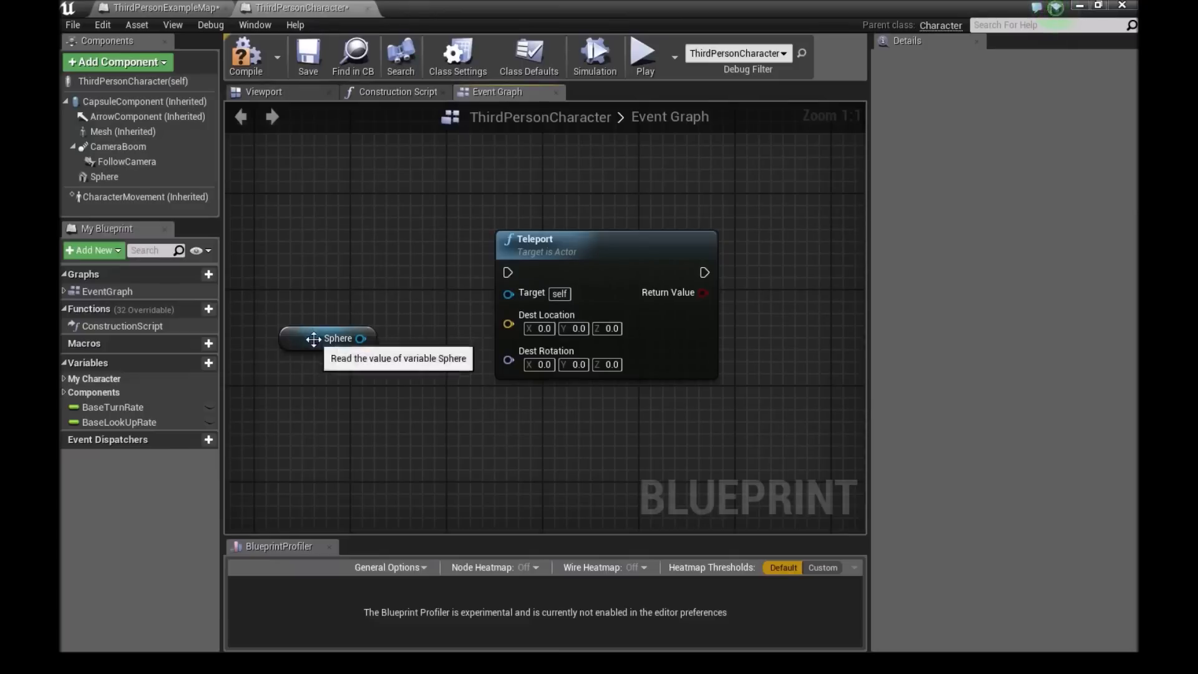
pyautogui.click(337, 338)
pyautogui.write('get actor locati')
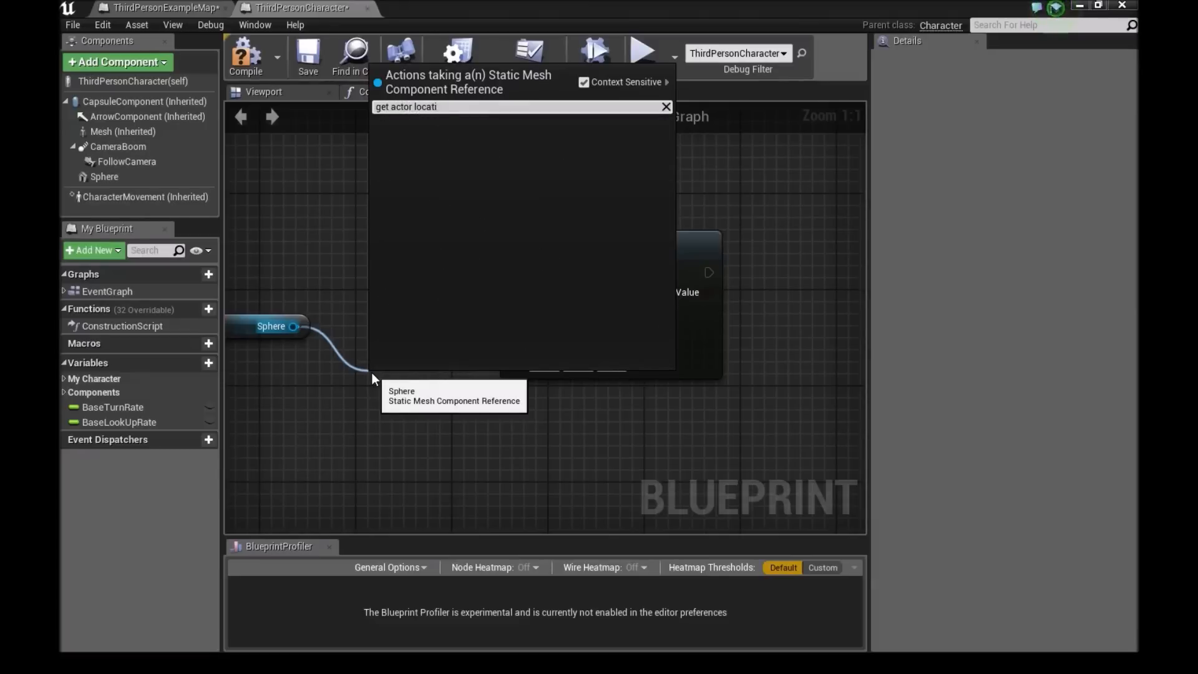
pyautogui.write('get lo')
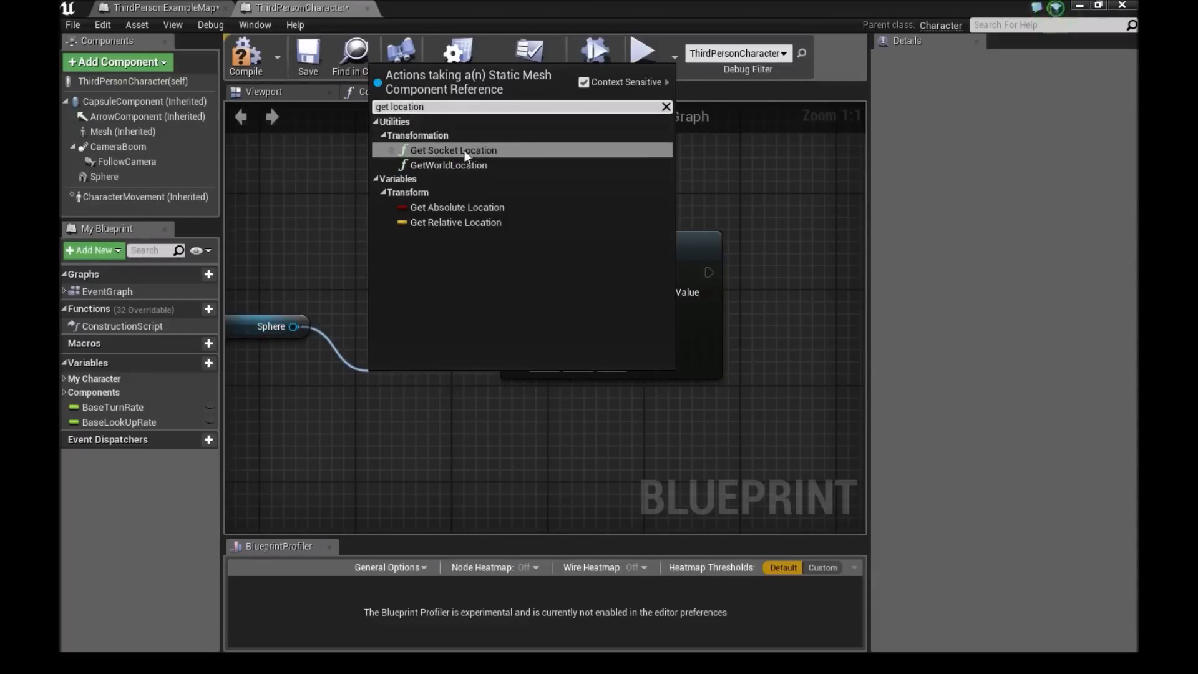
pyautogui.click(449, 165)
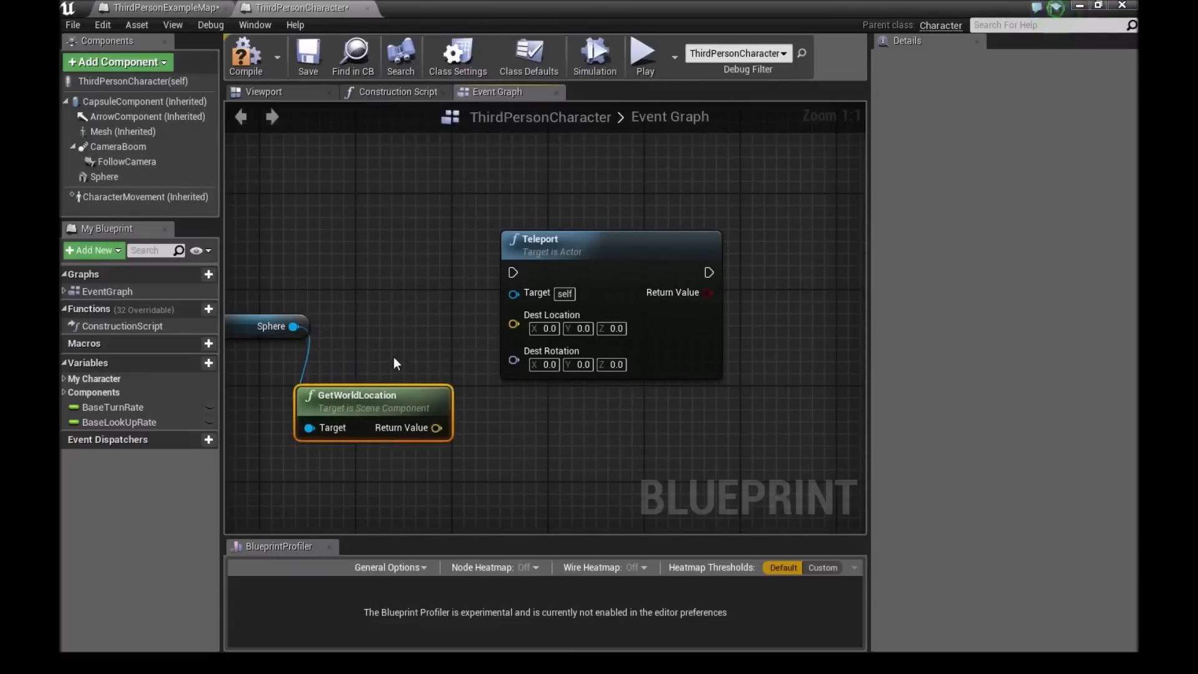
pyautogui.moveTo(438, 427); pyautogui.dragTo(513, 324)
pyautogui.write('get')
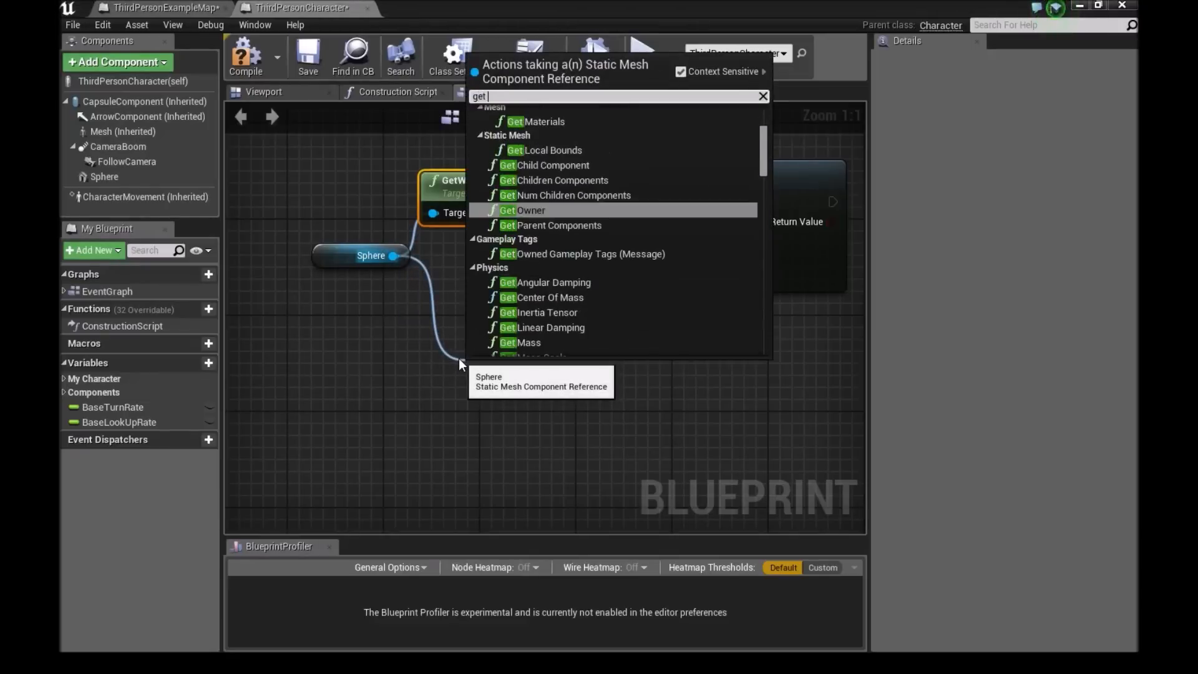
pyautogui.write('rotation')
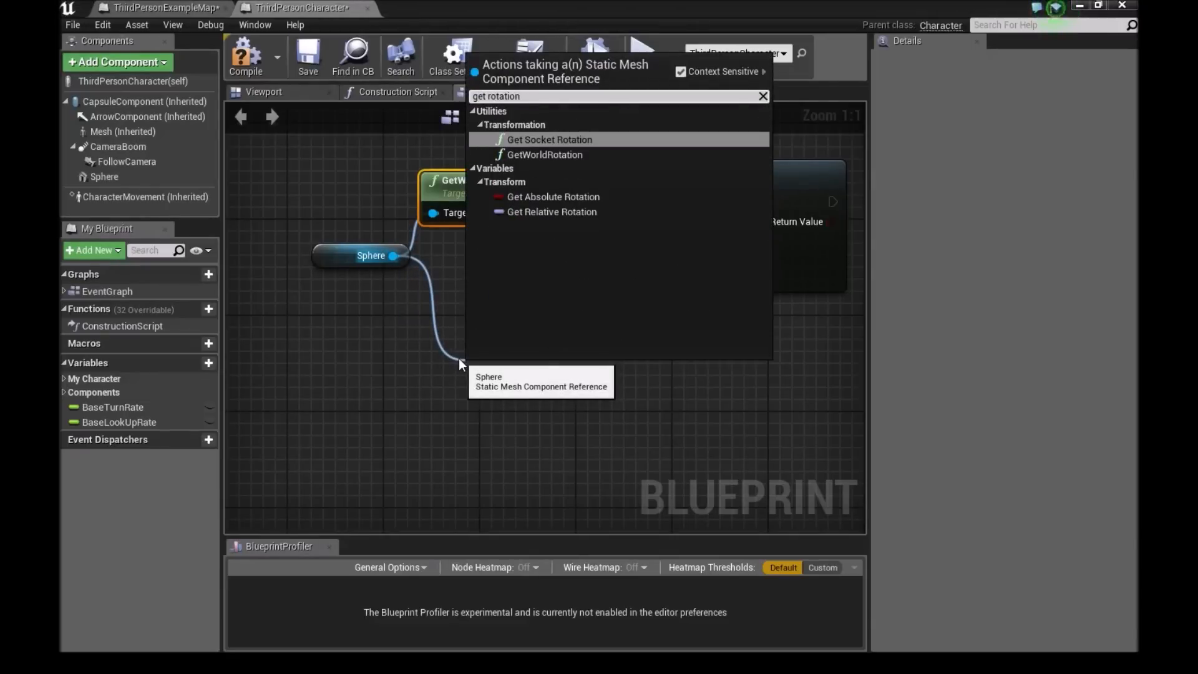
pyautogui.click(544, 154)
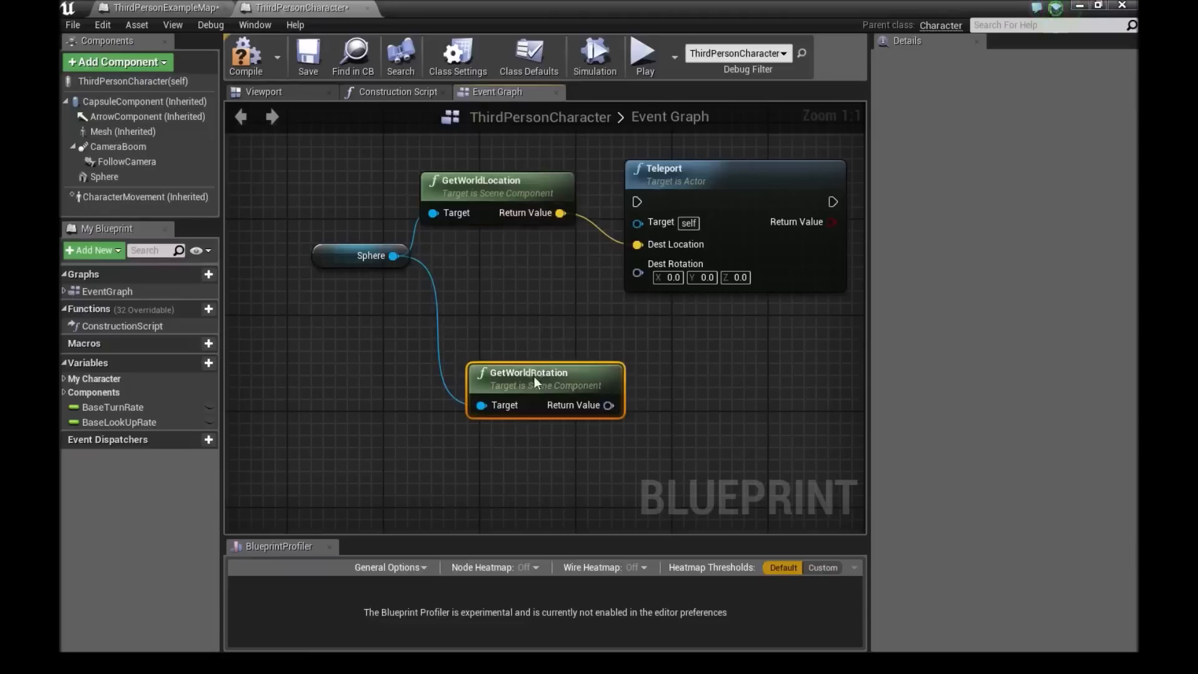